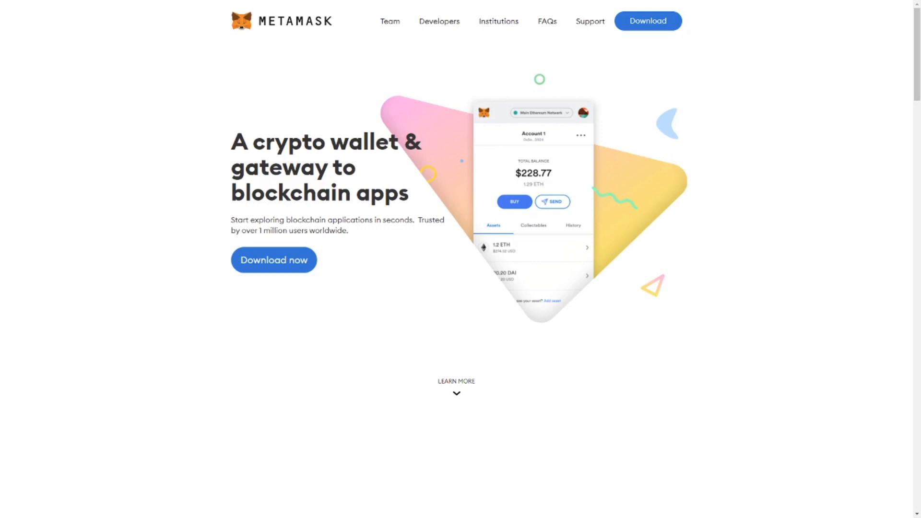
{"action": "mouse_move", "coordinate": [151, 290]}
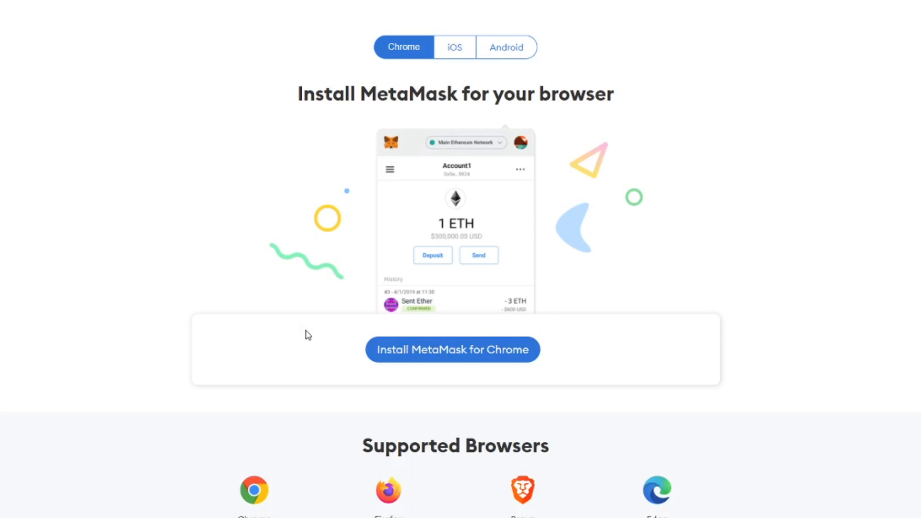
{"action": "mouse_move", "coordinate": [463, 70]}
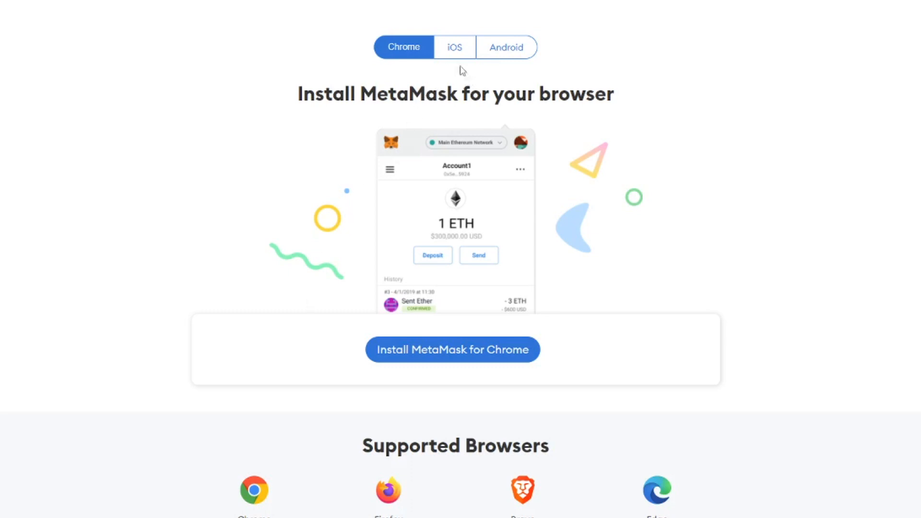
{"action": "mouse_move", "coordinate": [528, 94]}
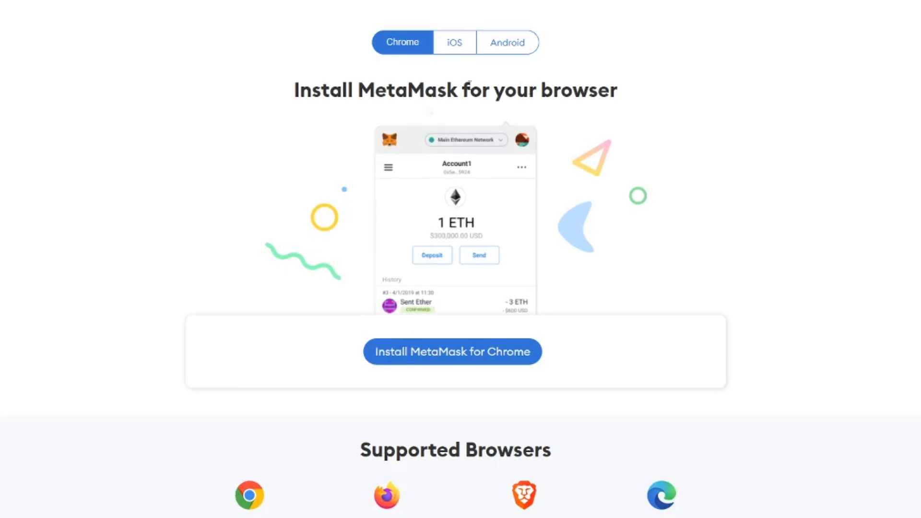
{"action": "mouse_move", "coordinate": [359, 207]}
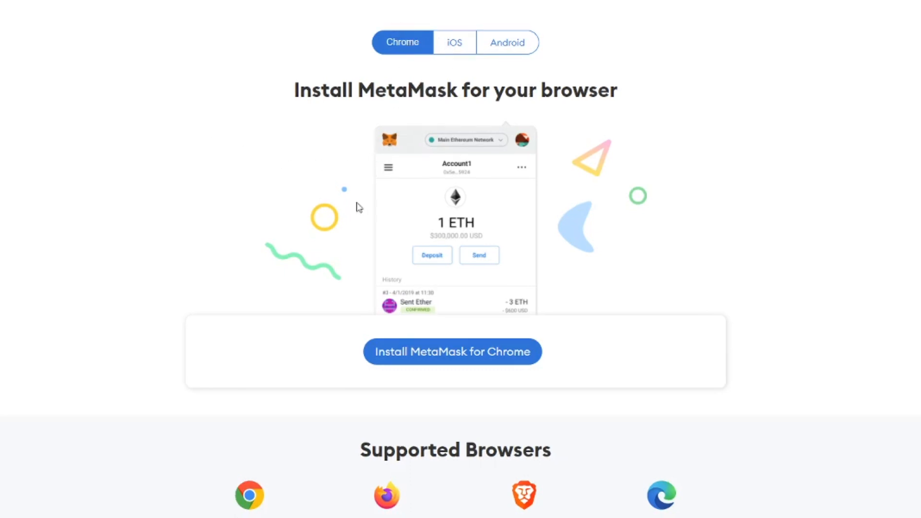
{"action": "mouse_move", "coordinate": [555, 253]}
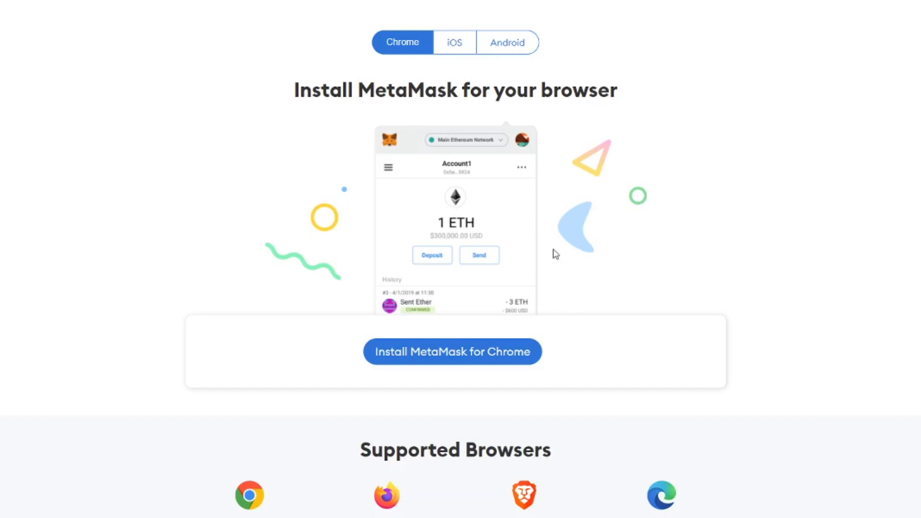
{"action": "mouse_move", "coordinate": [555, 254]}
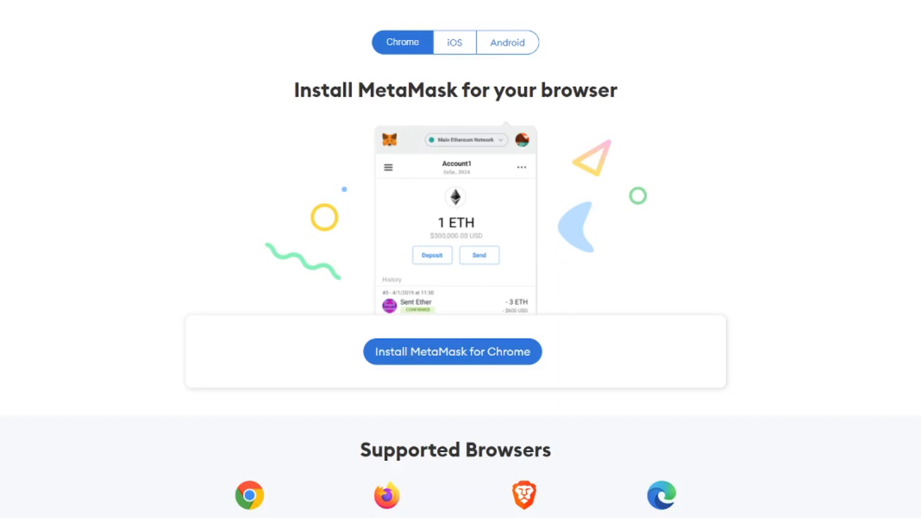
{"action": "mouse_move", "coordinate": [439, 359]}
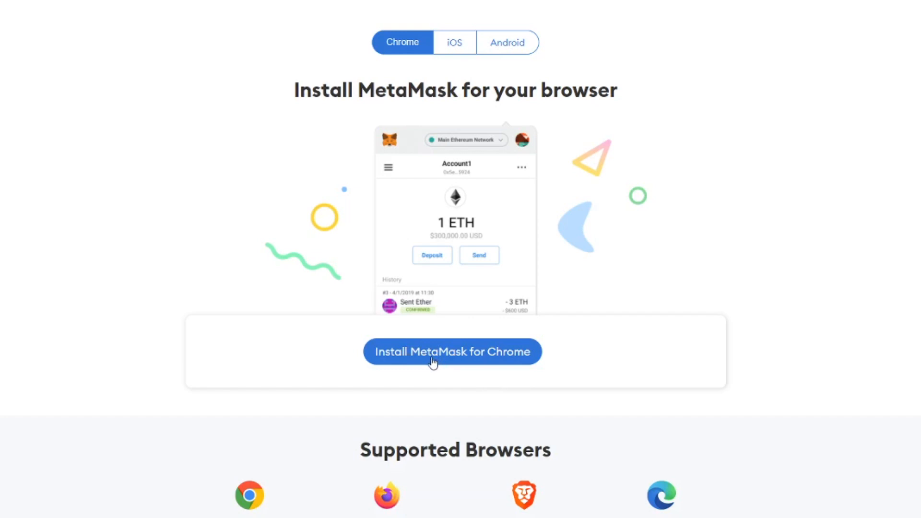
Open MetaMask's Chrome Web Store listing and browse its screenshot carousel
{"action": "left_click", "coordinate": [452, 351]}
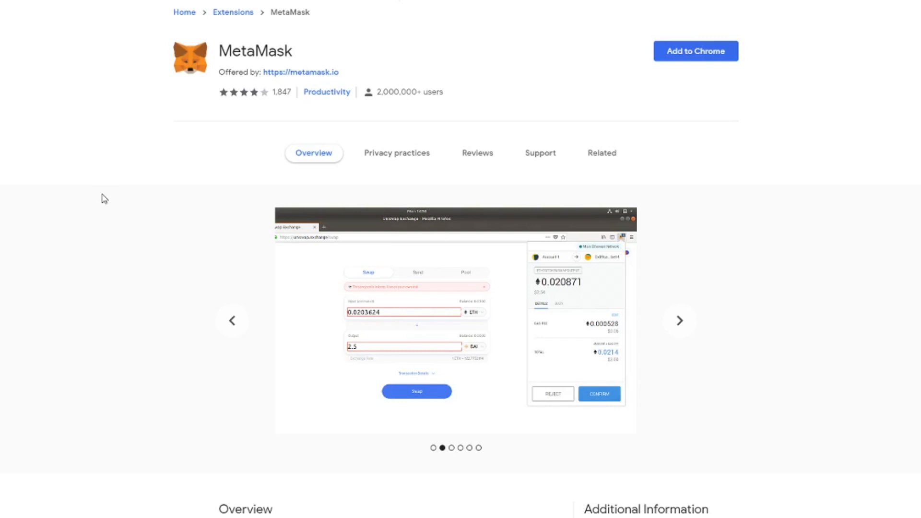
{"action": "left_click", "coordinate": [678, 320]}
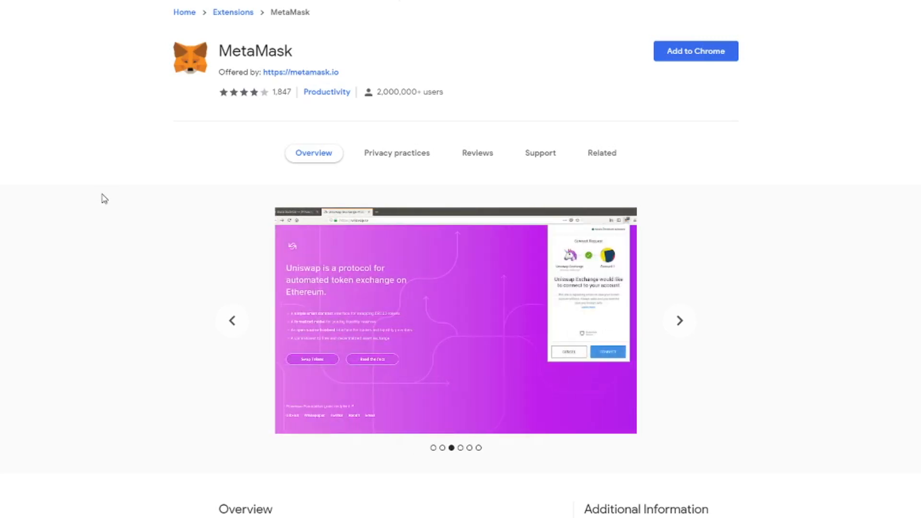
{"action": "mouse_move", "coordinate": [338, 99]}
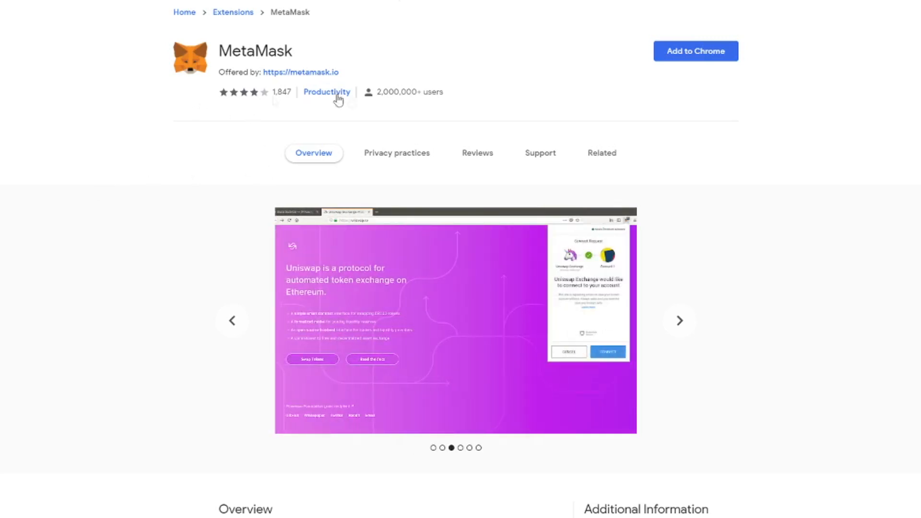
{"action": "mouse_move", "coordinate": [277, 117]}
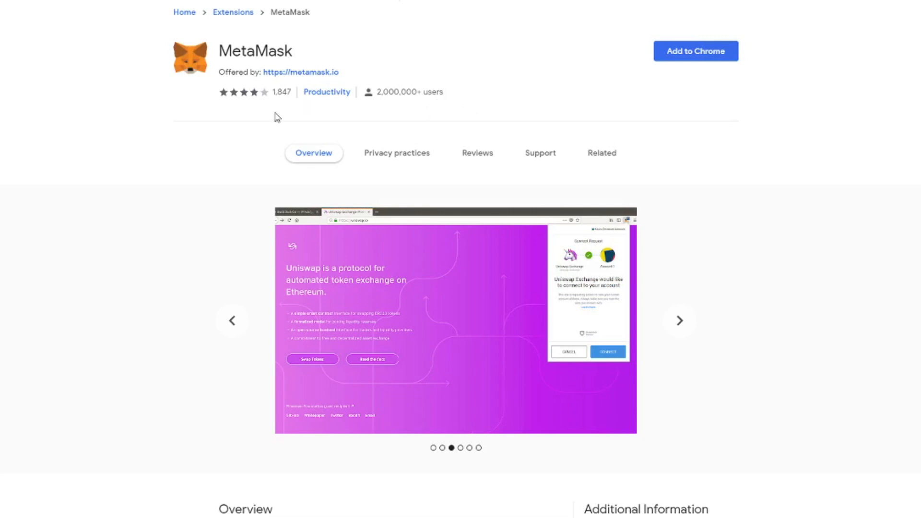
{"action": "left_click", "coordinate": [679, 321]}
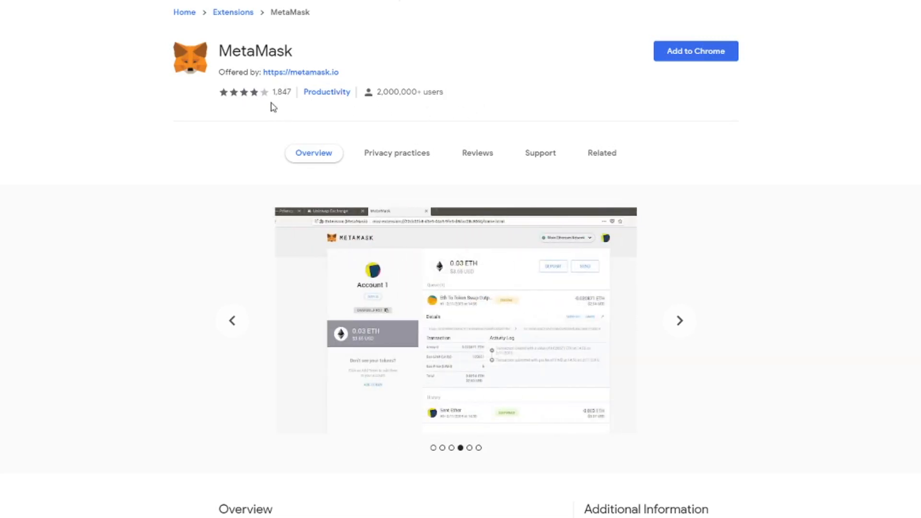
Read through MetaMask's user reviews, then scroll back up to the listing
{"action": "left_click", "coordinate": [477, 153]}
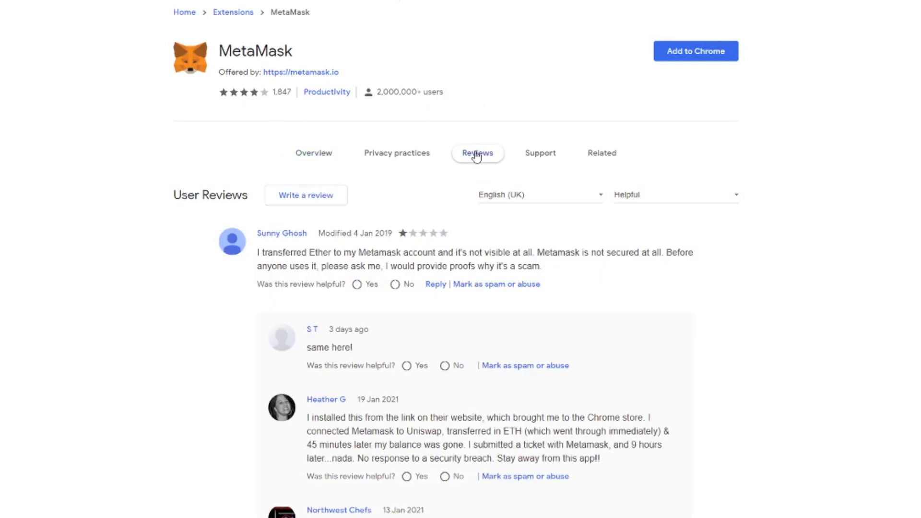
{"action": "scroll", "scroll_direction": "down", "scroll_amount": 3}
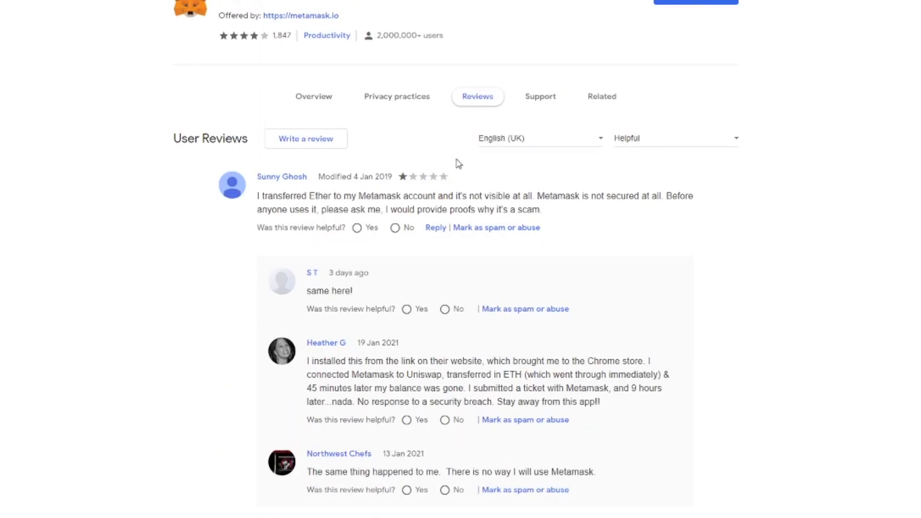
{"action": "scroll", "scroll_direction": "down", "scroll_amount": 3}
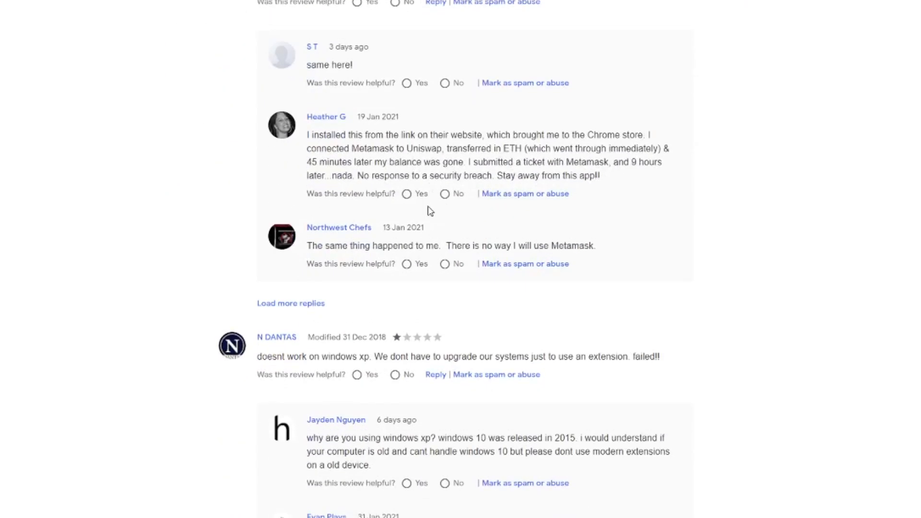
{"action": "scroll", "scroll_direction": "up", "scroll_amount": 3}
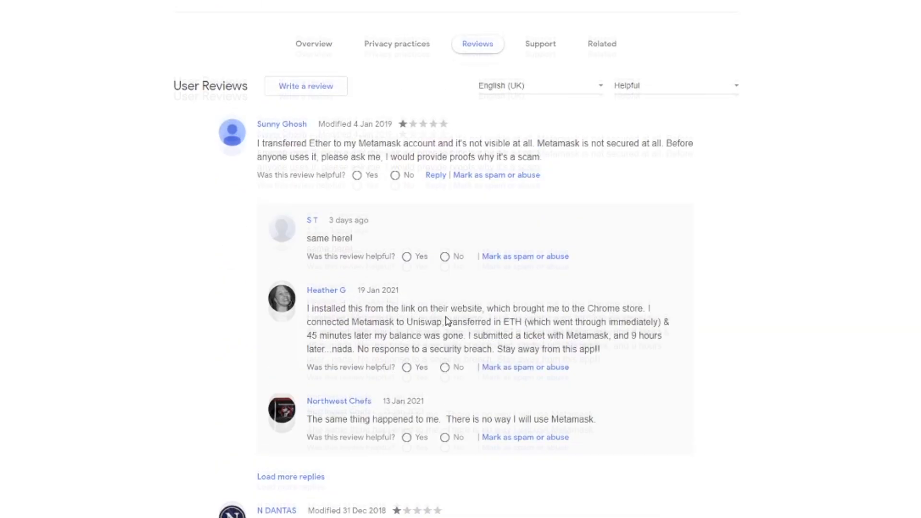
{"action": "scroll", "scroll_direction": "up", "scroll_amount": 3}
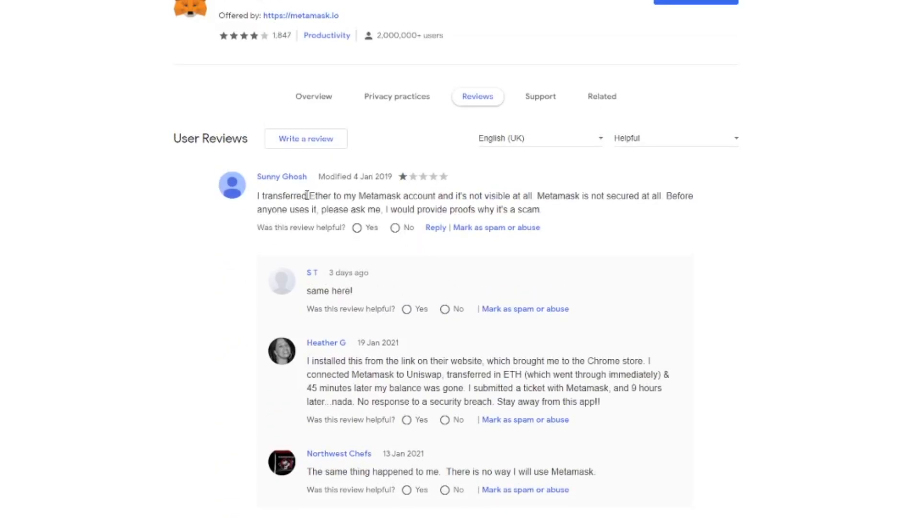
{"action": "mouse_move", "coordinate": [484, 227]}
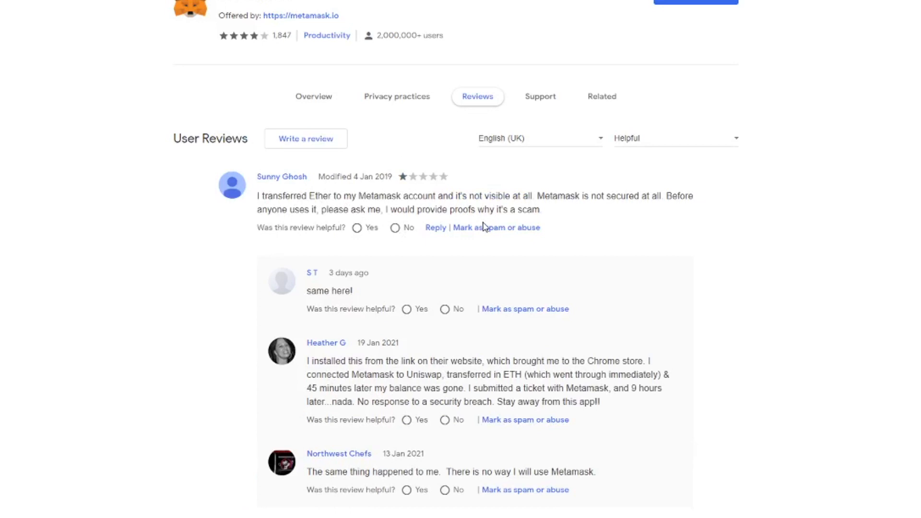
{"action": "mouse_move", "coordinate": [466, 242]}
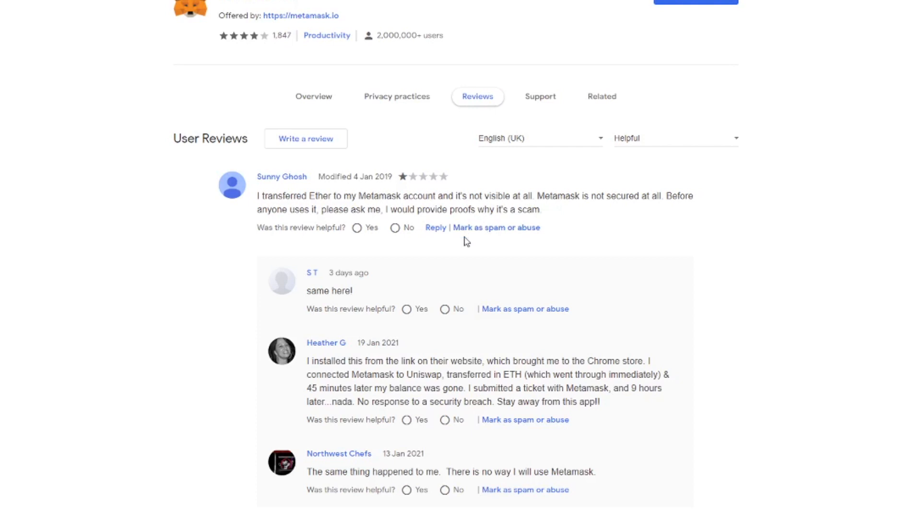
{"action": "scroll", "scroll_direction": "up", "scroll_amount": 3}
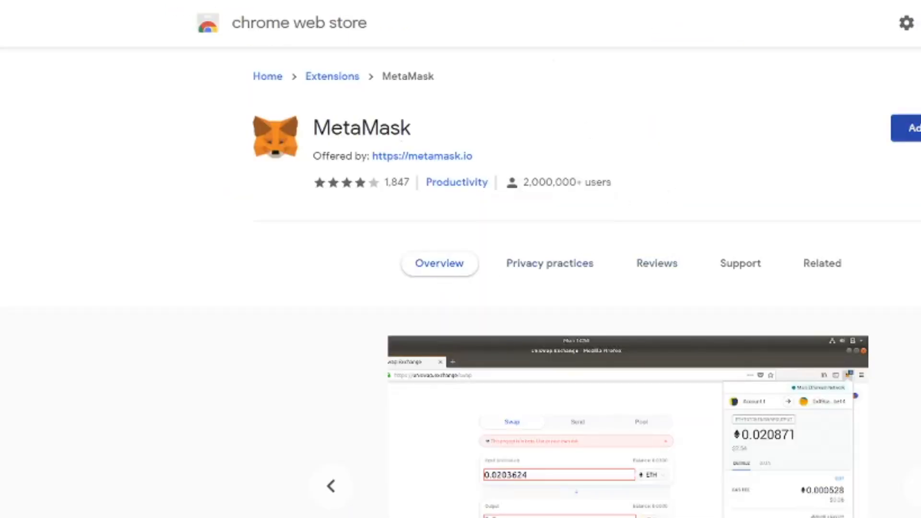
Add the MetaMask extension to Chrome, accepting its requested permissions
{"action": "left_click", "coordinate": [914, 127]}
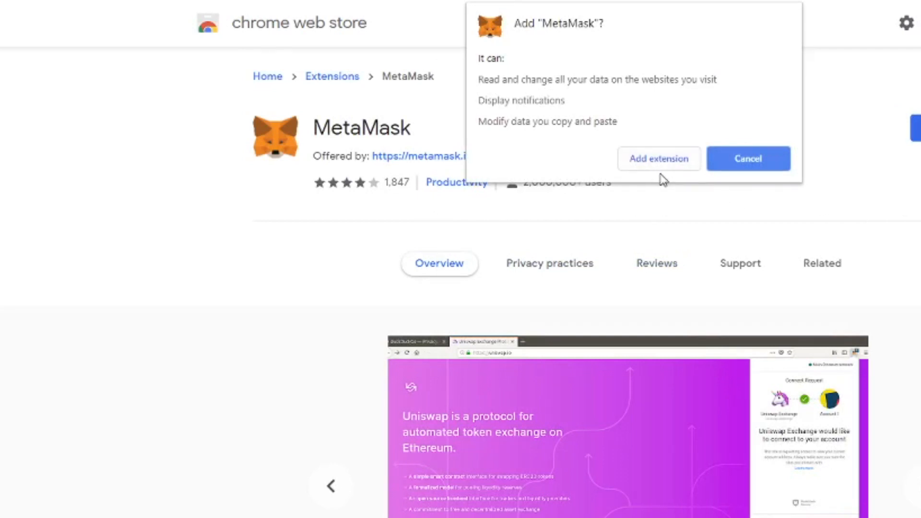
{"action": "mouse_move", "coordinate": [480, 111]}
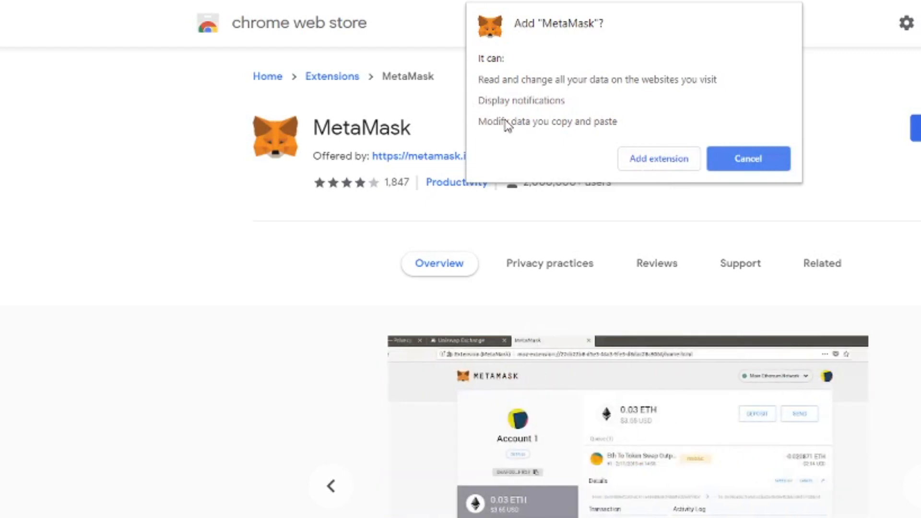
{"action": "mouse_move", "coordinate": [493, 92]}
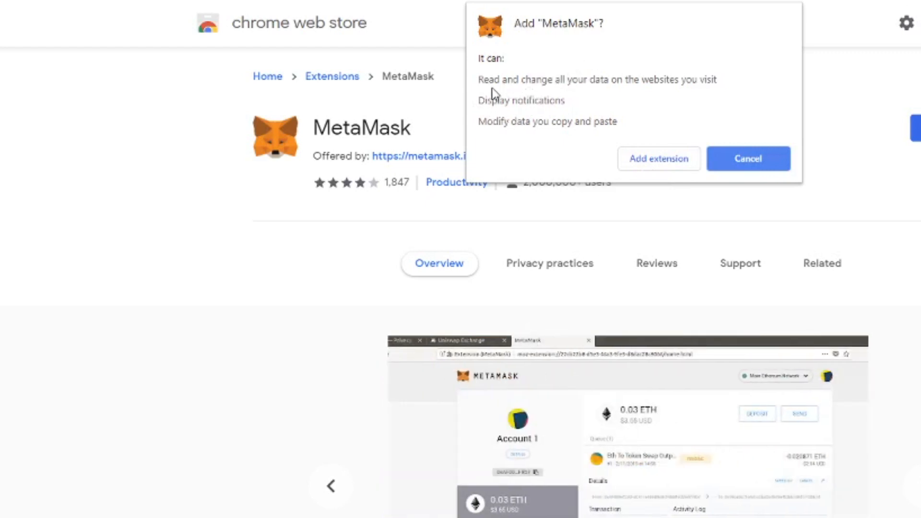
{"action": "mouse_move", "coordinate": [710, 96]}
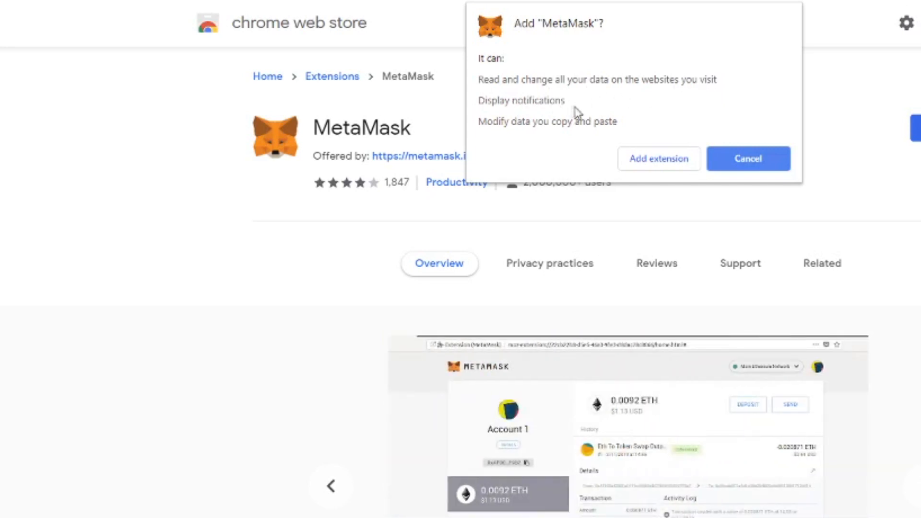
{"action": "mouse_move", "coordinate": [523, 132]}
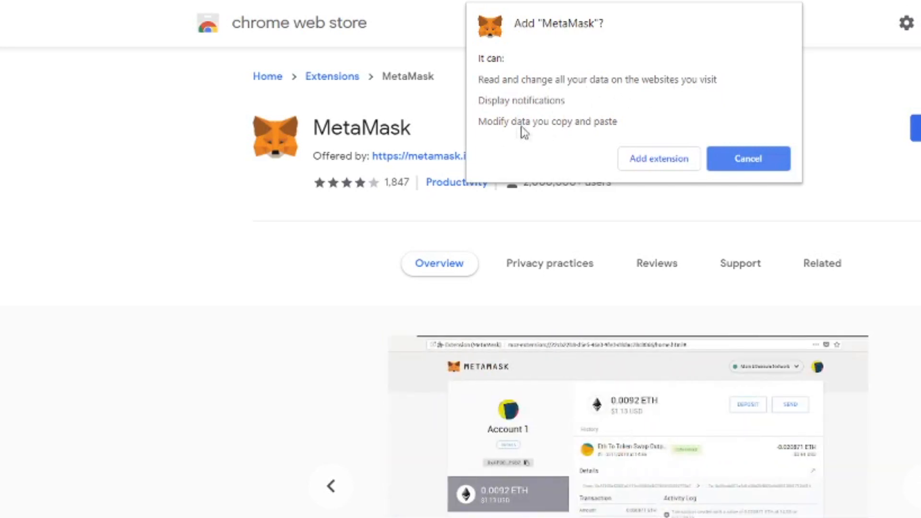
{"action": "mouse_move", "coordinate": [704, 145]}
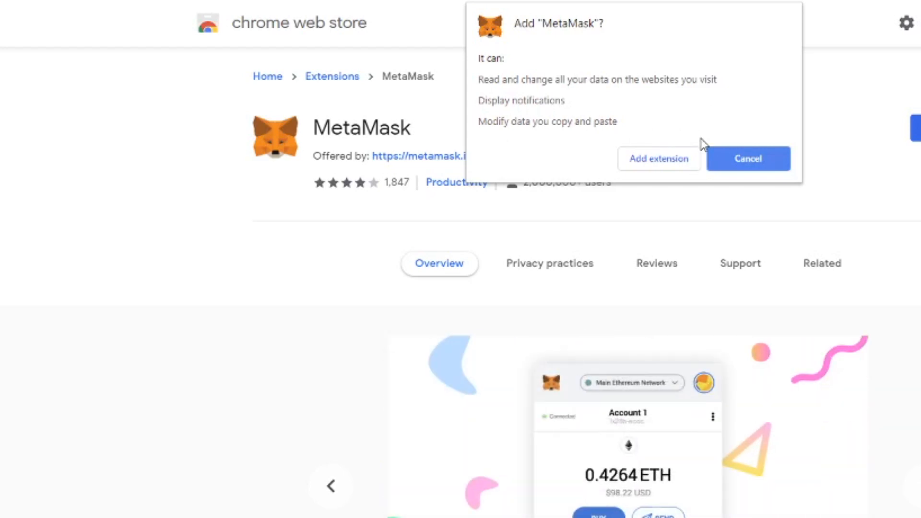
{"action": "mouse_move", "coordinate": [659, 159]}
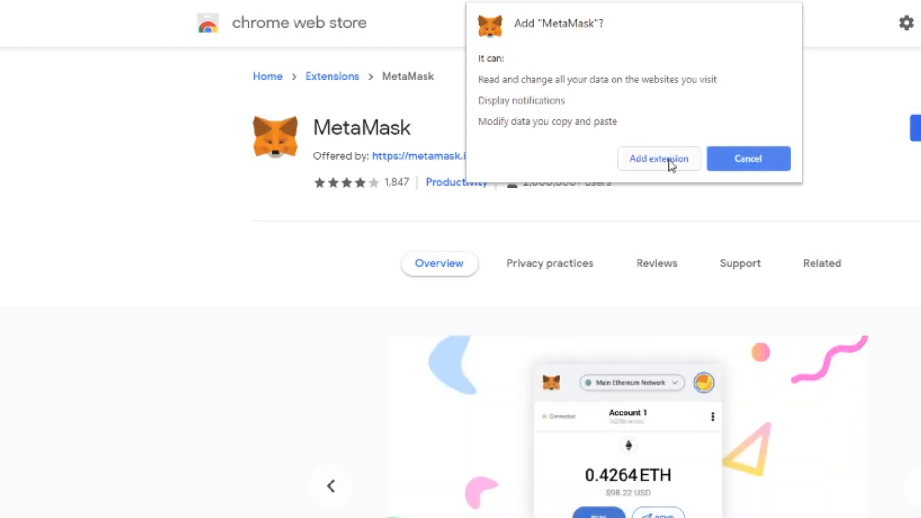
{"action": "left_click", "coordinate": [658, 158]}
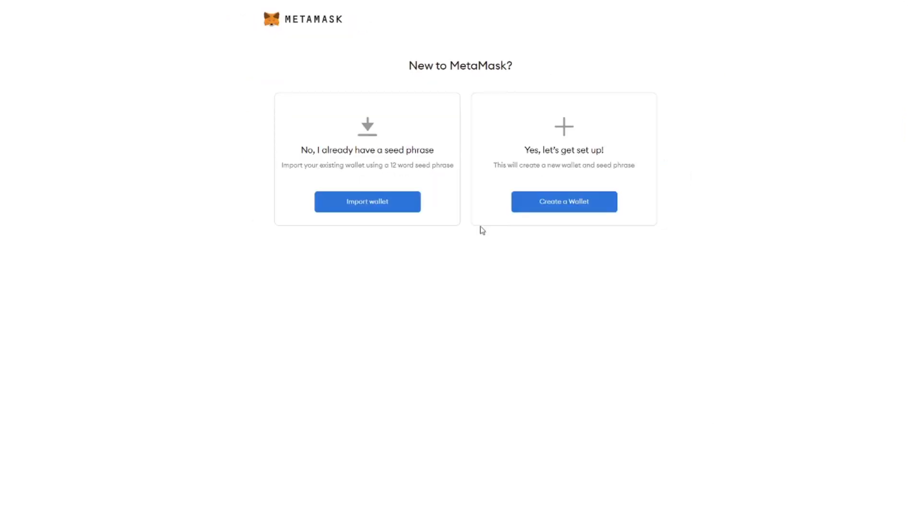
{"action": "mouse_move", "coordinate": [466, 187]}
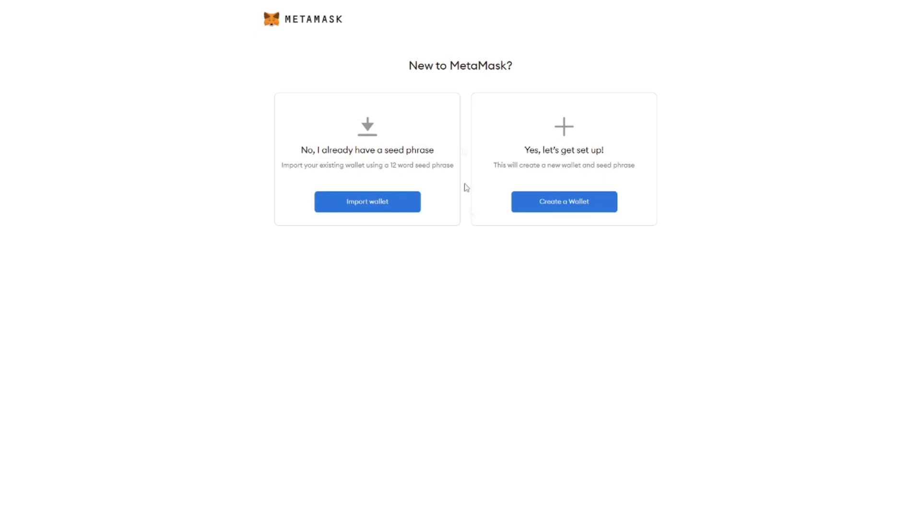
{"action": "mouse_move", "coordinate": [571, 198]}
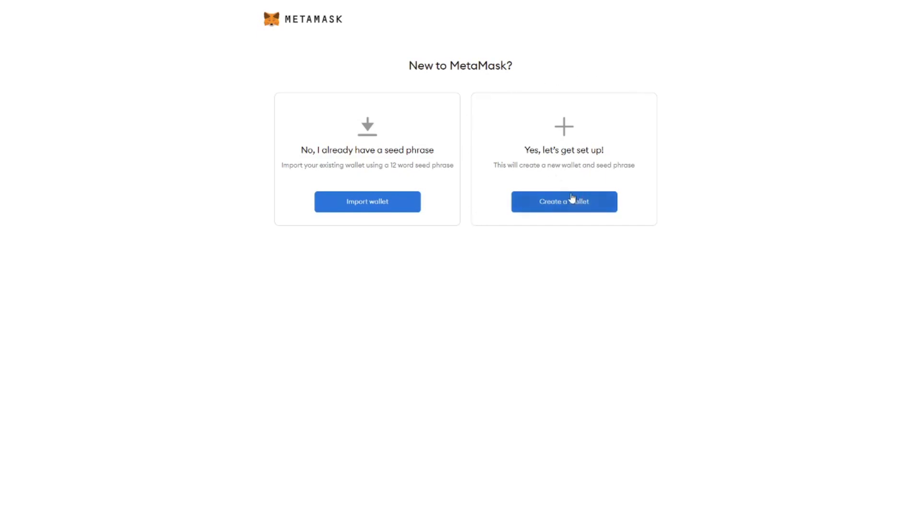
{"action": "mouse_move", "coordinate": [367, 206]}
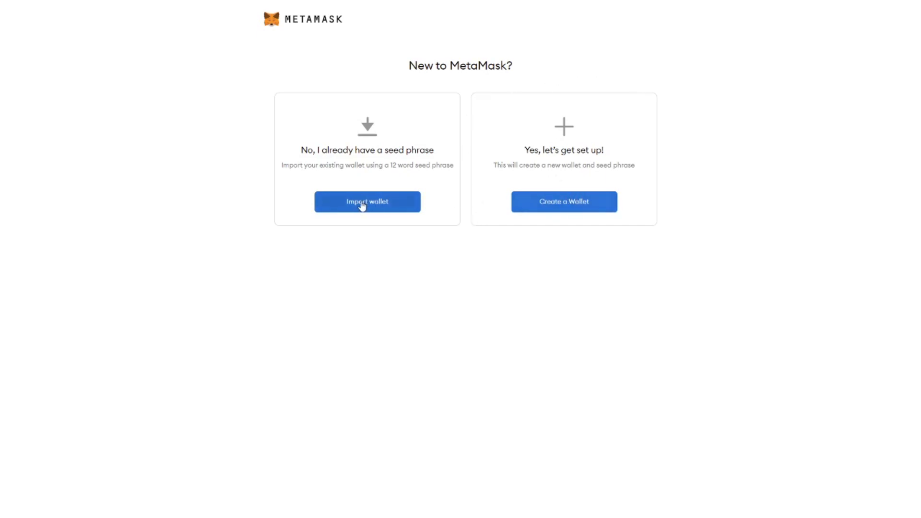
{"action": "mouse_move", "coordinate": [563, 214]}
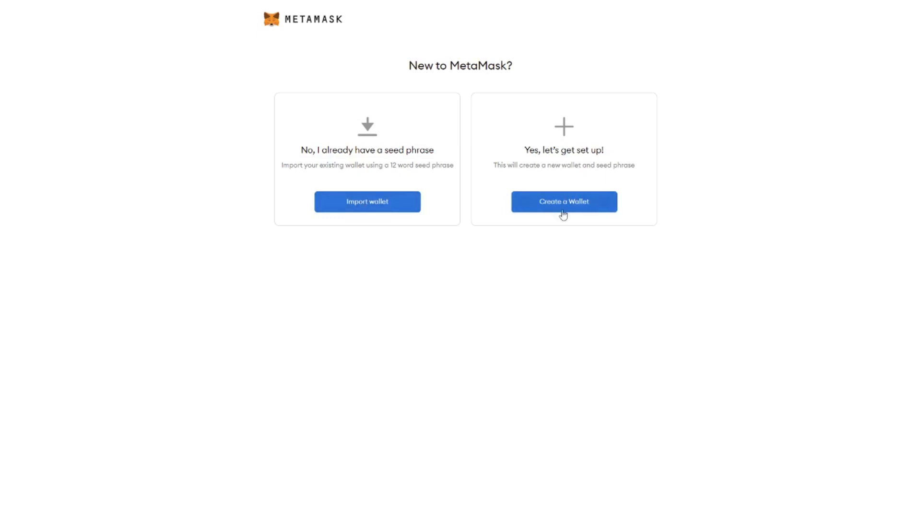
Choose Create a Wallet and agree to share anonymous usage data
{"action": "left_click", "coordinate": [563, 201]}
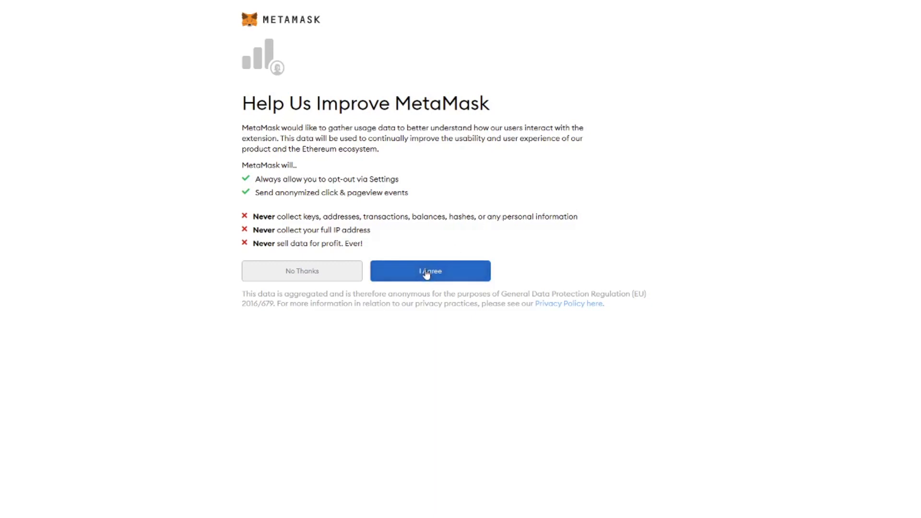
{"action": "left_click", "coordinate": [429, 271]}
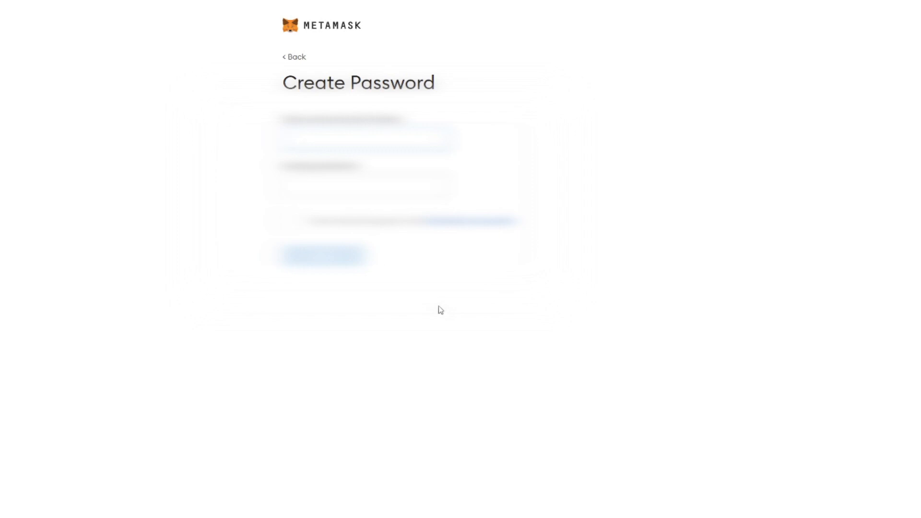
Submit the new wallet password and reveal the secret backup words
{"action": "left_click", "coordinate": [323, 257]}
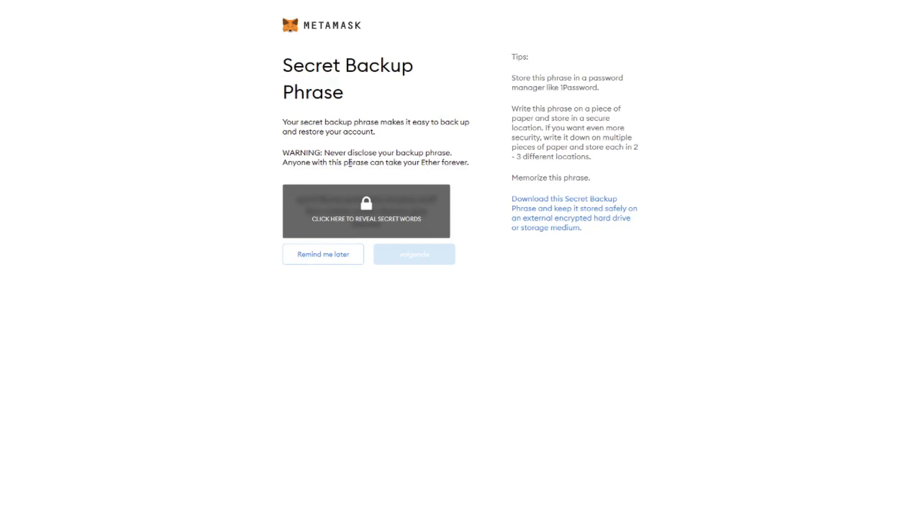
{"action": "mouse_move", "coordinate": [429, 217]}
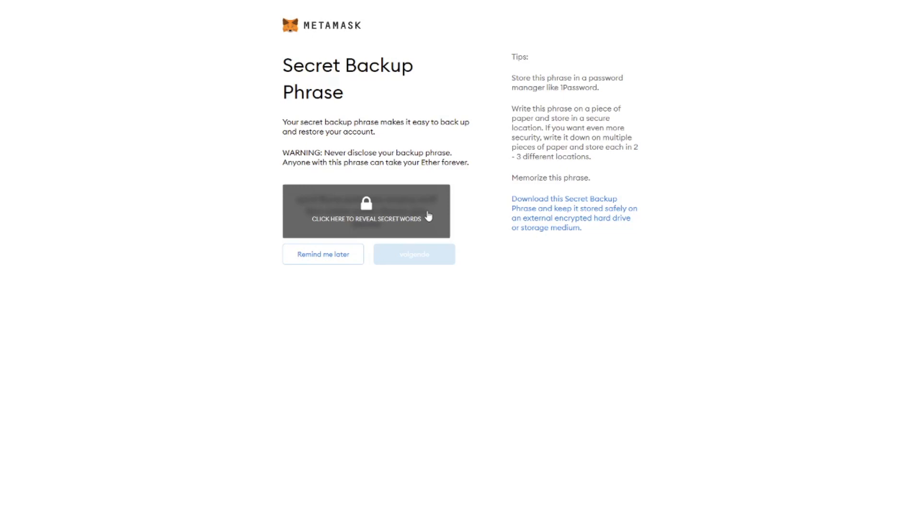
{"action": "left_click", "coordinate": [413, 254]}
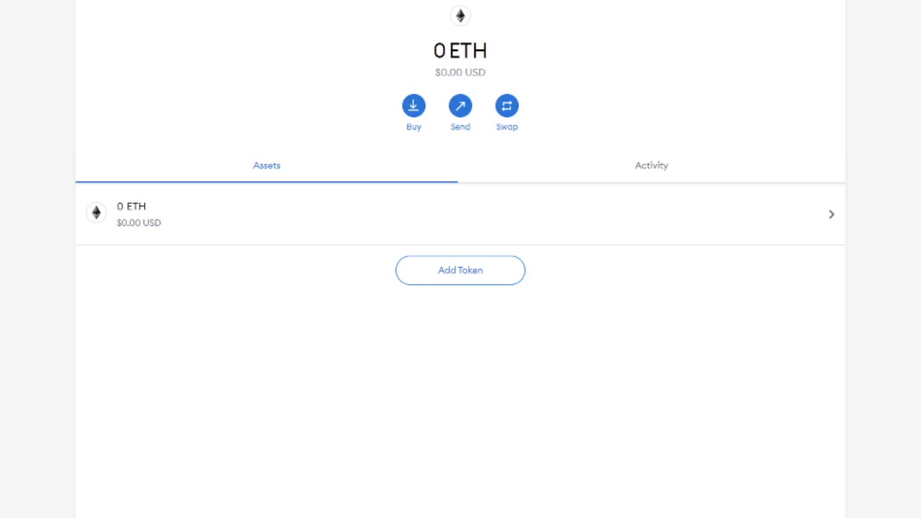
Connect MetaMask Account 1 to Uniswap through the wallet picker
{"action": "scroll", "scroll_direction": "down", "scroll_amount": 3}
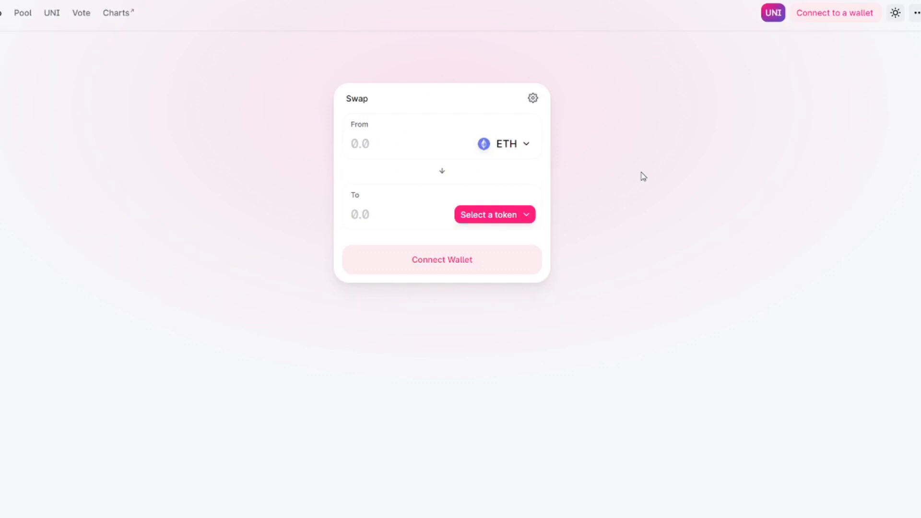
{"action": "left_click", "coordinate": [442, 259]}
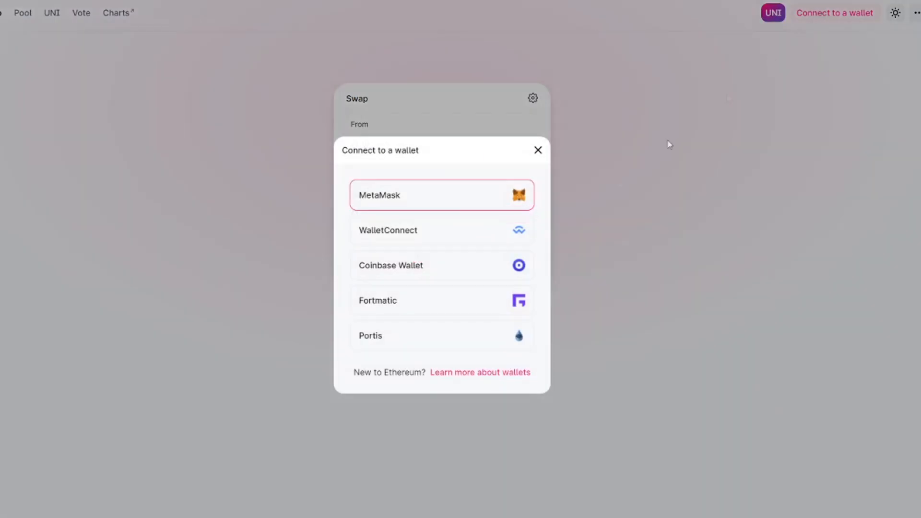
{"action": "left_click", "coordinate": [441, 195]}
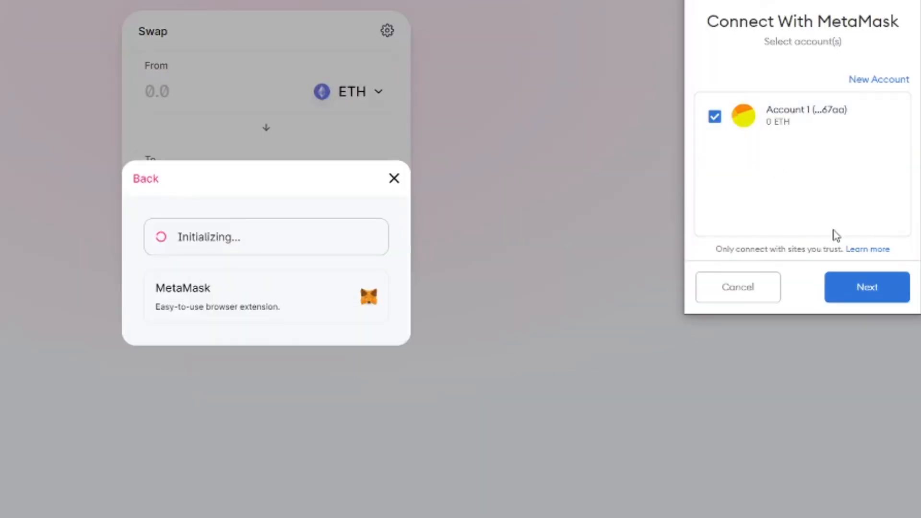
{"action": "mouse_move", "coordinate": [876, 297]}
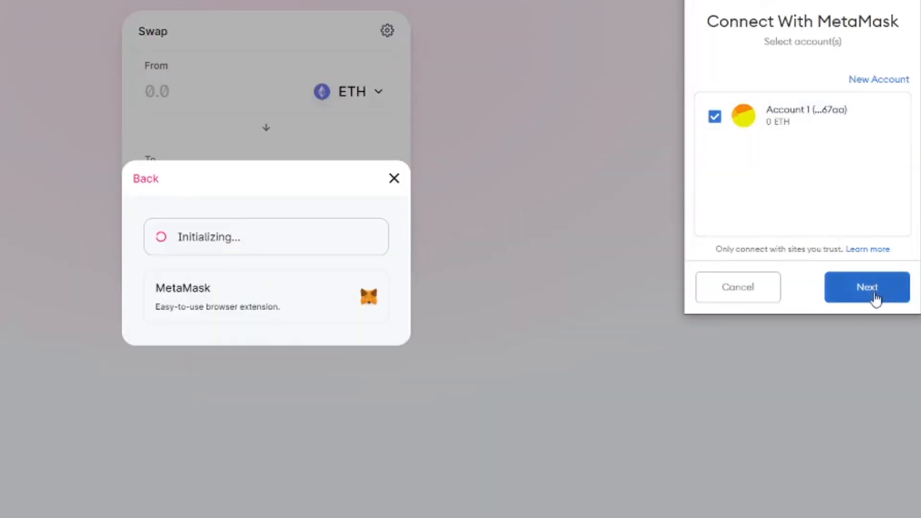
{"action": "left_click", "coordinate": [868, 287]}
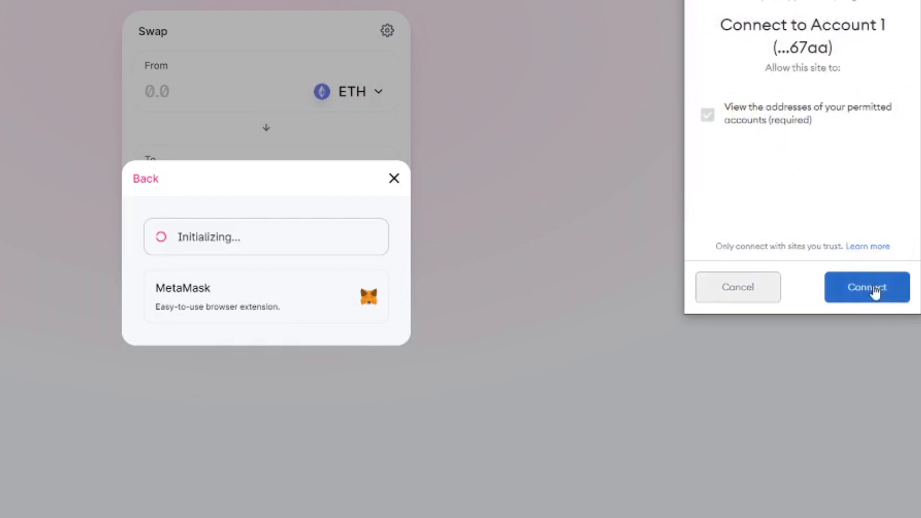
{"action": "left_click", "coordinate": [867, 287]}
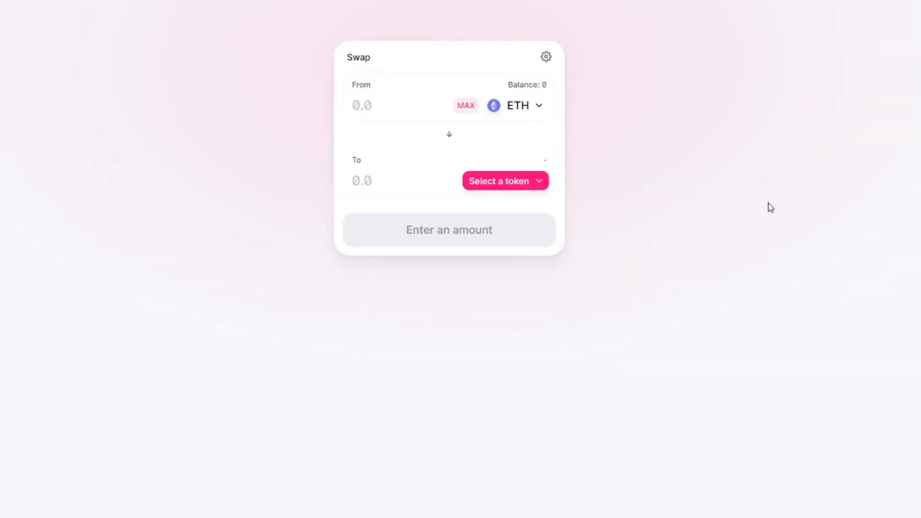
{"action": "mouse_move", "coordinate": [733, 175]}
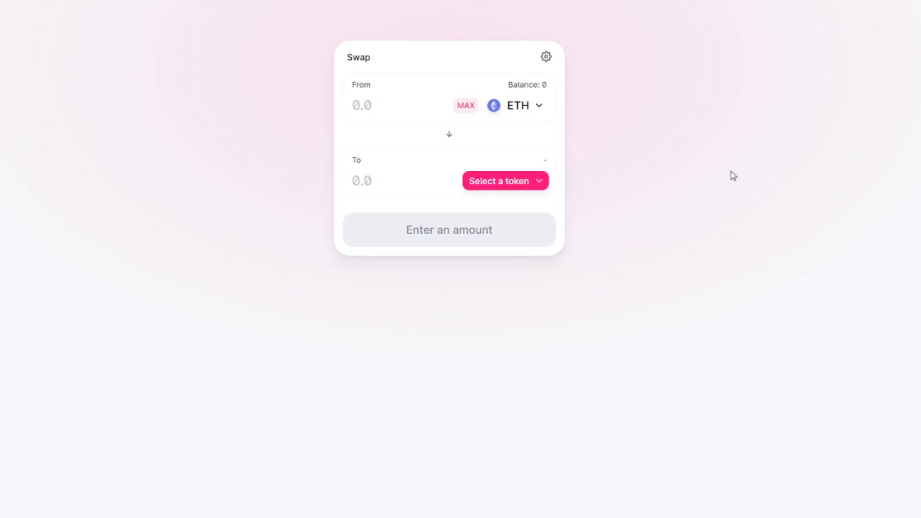
{"action": "mouse_move", "coordinate": [777, 70]}
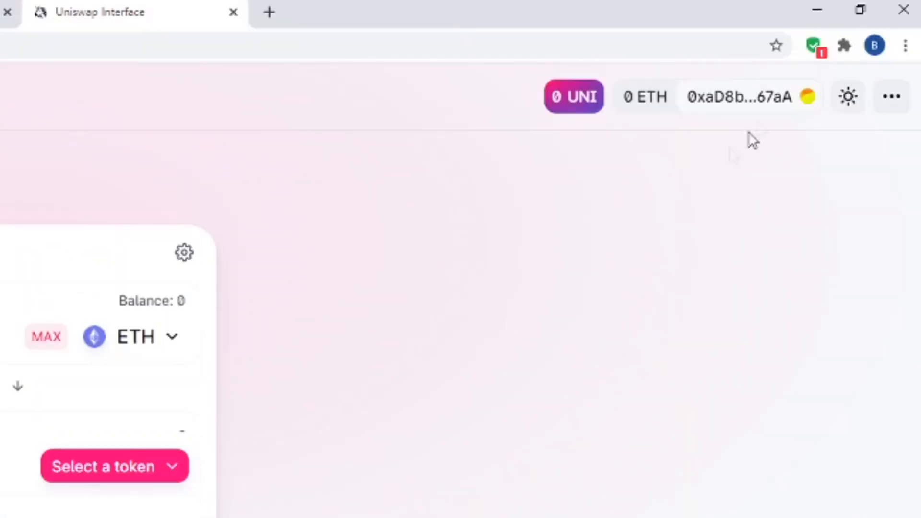
Open MetaMask from Chrome's extensions menu to view Account 1
{"action": "left_click", "coordinate": [844, 46]}
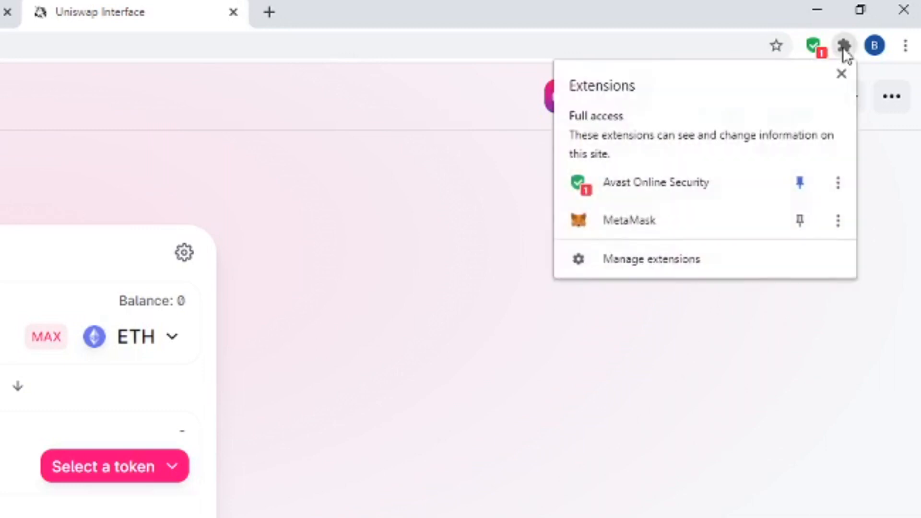
{"action": "mouse_move", "coordinate": [714, 228]}
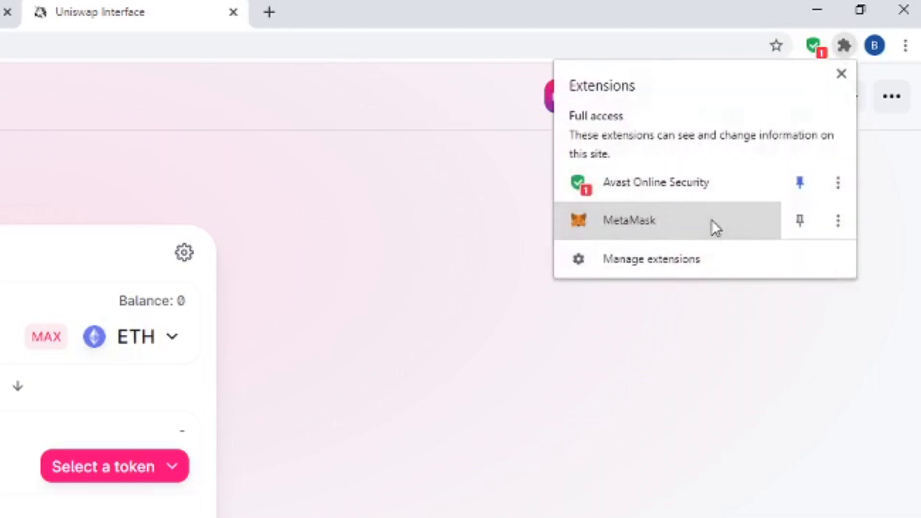
{"action": "left_click", "coordinate": [628, 220]}
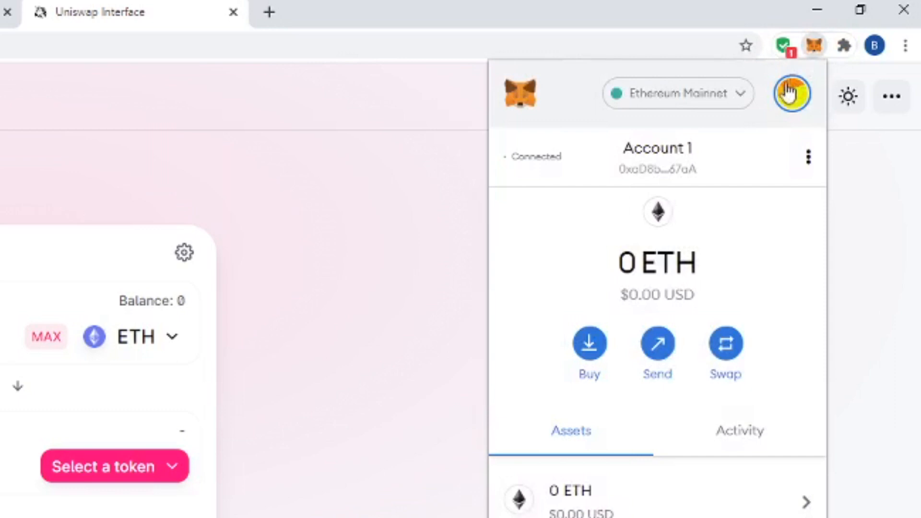
{"action": "mouse_move", "coordinate": [657, 165]}
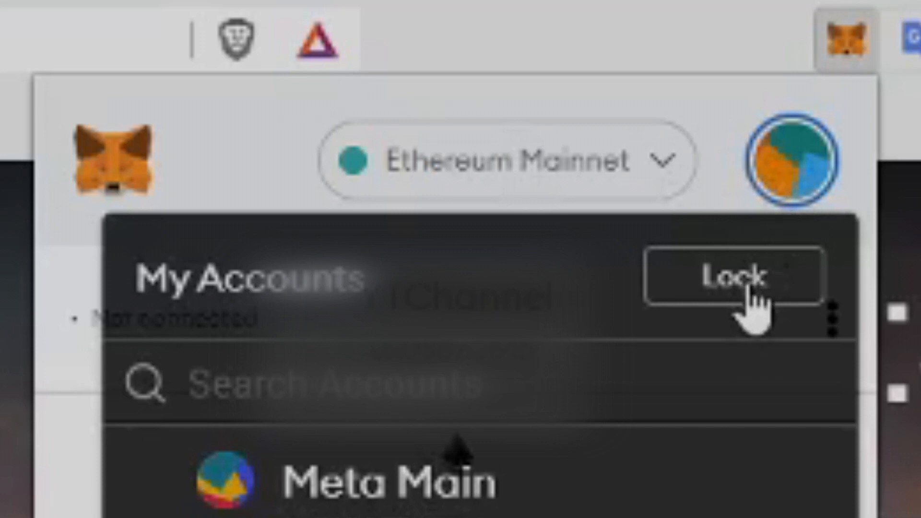
Lock MetaMask from the My Accounts menu
{"action": "left_click", "coordinate": [737, 276]}
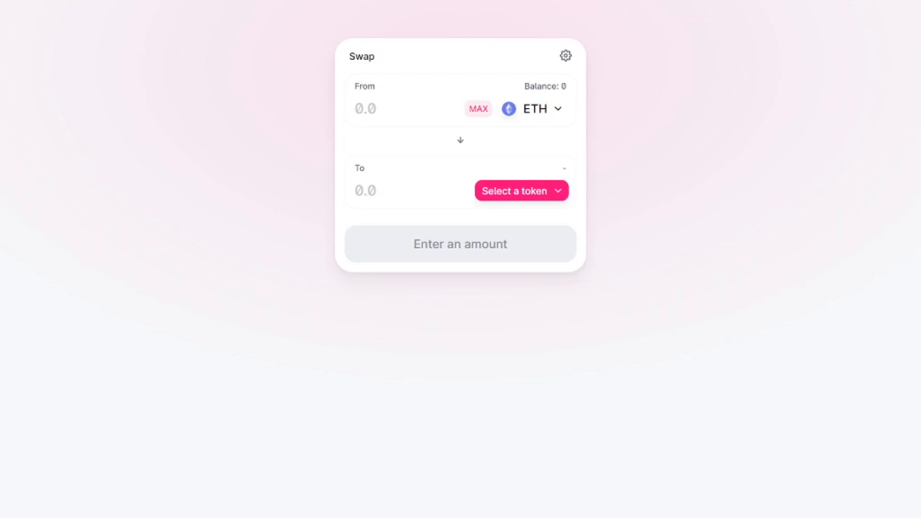
{"action": "mouse_move", "coordinate": [888, 190]}
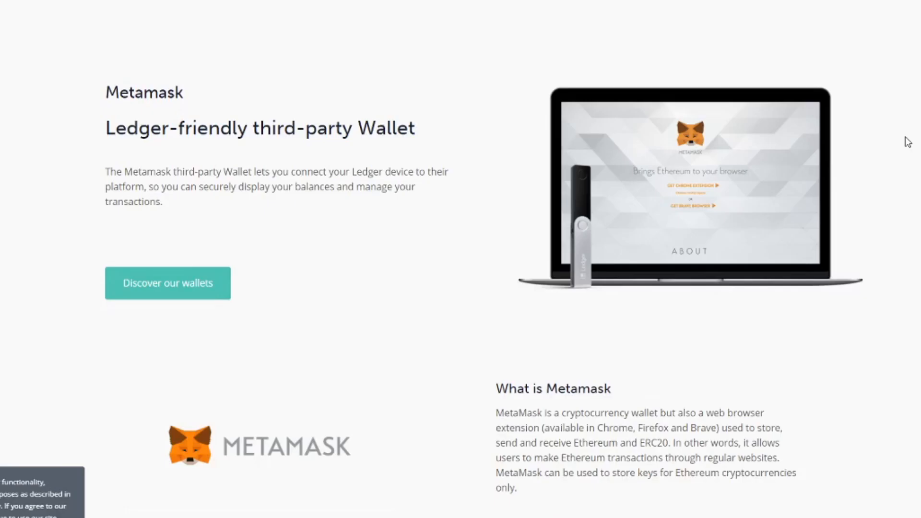
{"action": "mouse_move", "coordinate": [882, 146]}
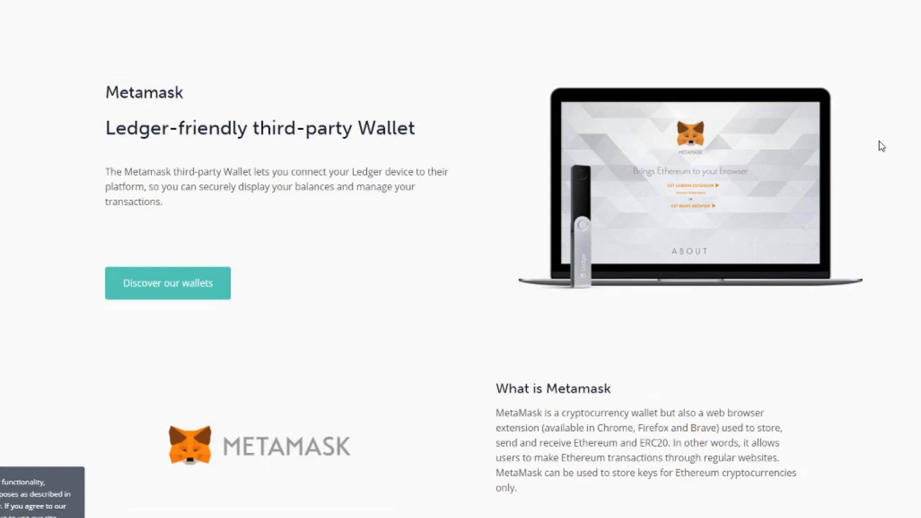
Scroll down Ledger's page on MetaMask as a Ledger-friendly third-party wallet
{"action": "scroll", "scroll_direction": "down", "scroll_amount": 3}
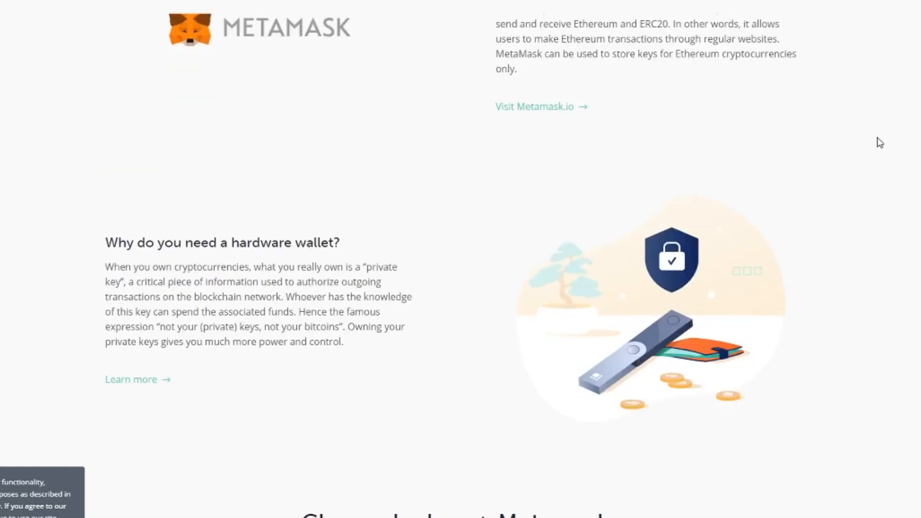
{"action": "scroll", "scroll_direction": "down", "scroll_amount": 3}
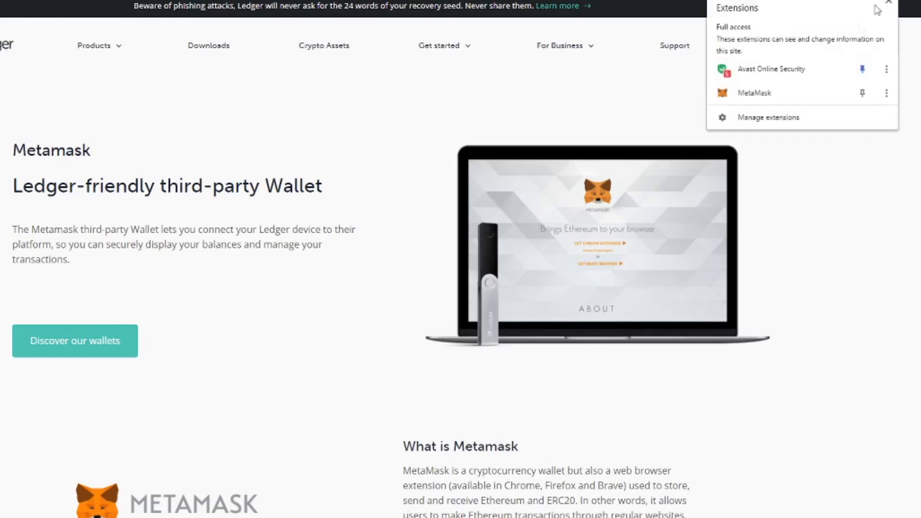
Open MetaMask's hardware wallet page offering Ledger and Trezor from the accounts menu
{"action": "left_click", "coordinate": [753, 93]}
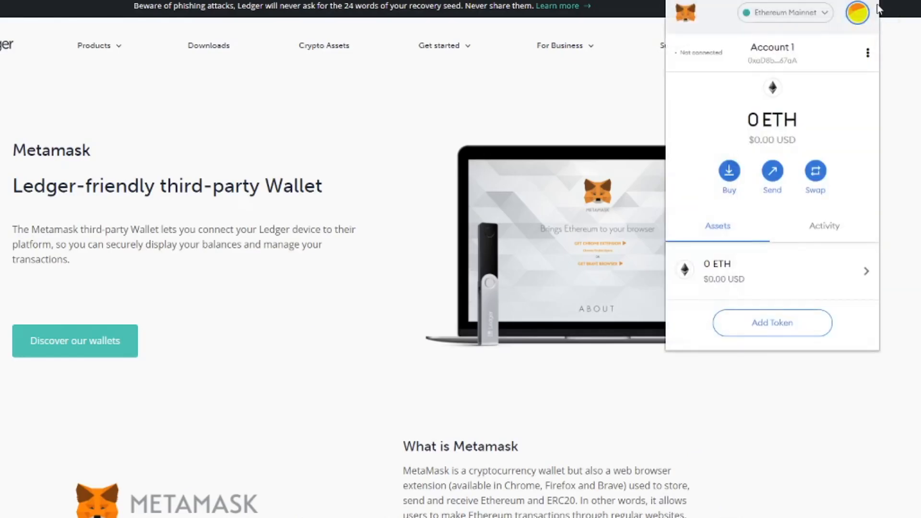
{"action": "left_click", "coordinate": [857, 12]}
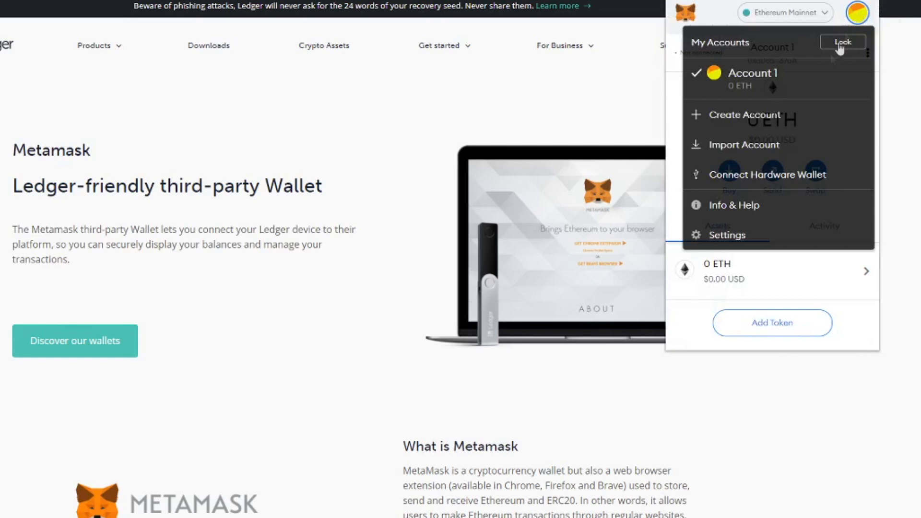
{"action": "left_click", "coordinate": [767, 175]}
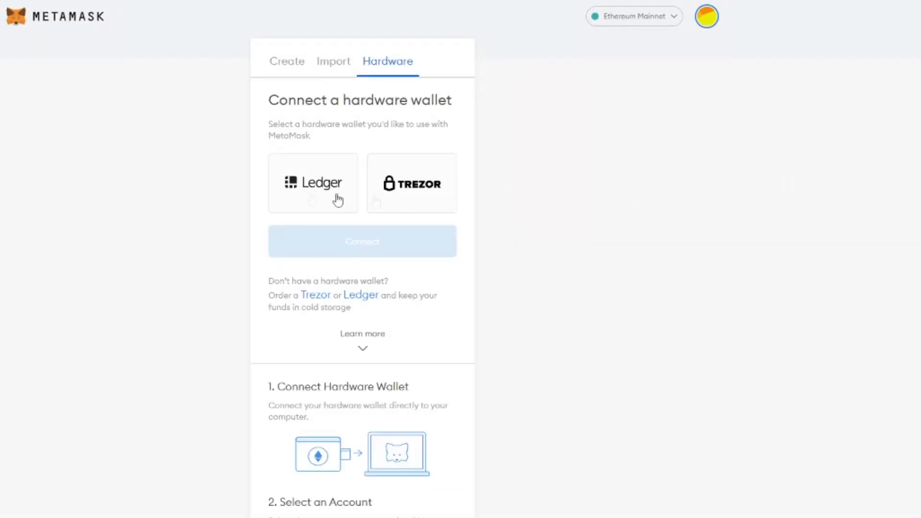
{"action": "mouse_move", "coordinate": [441, 196]}
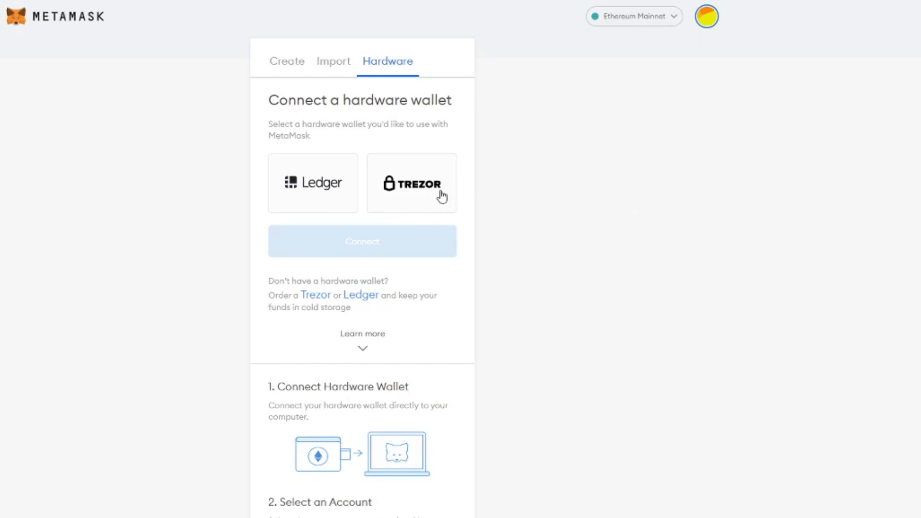
{"action": "scroll", "scroll_direction": "down", "scroll_amount": 3}
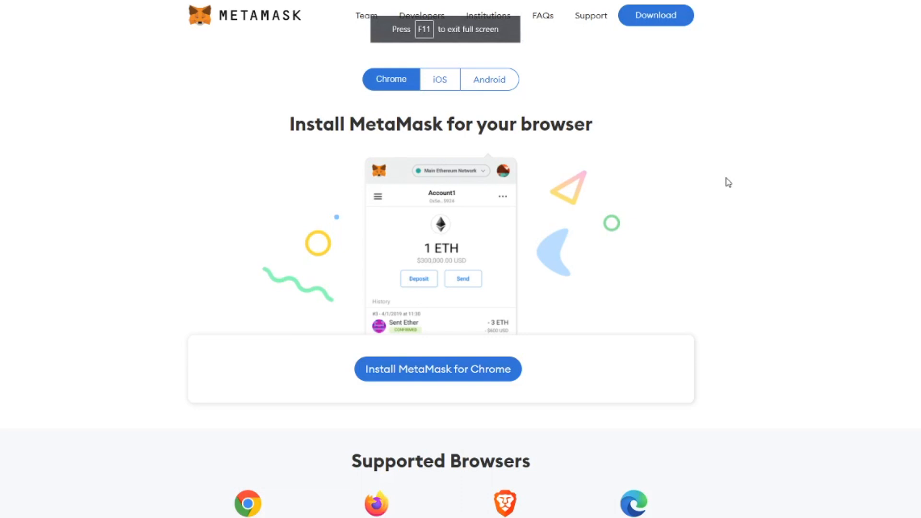
Open the Privacy Policy from metamask.io's footer and scroll to its usage and sharing sections
{"action": "scroll", "scroll_direction": "down", "scroll_amount": 3}
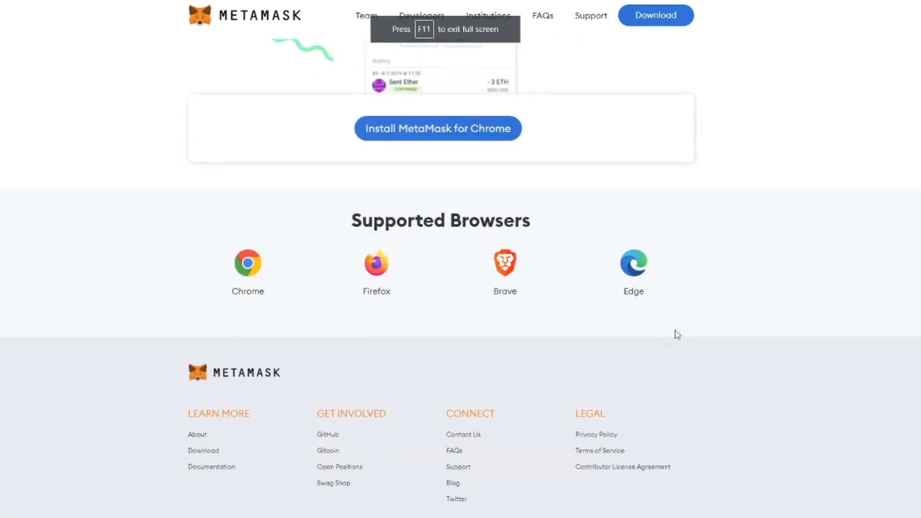
{"action": "mouse_move", "coordinate": [595, 435]}
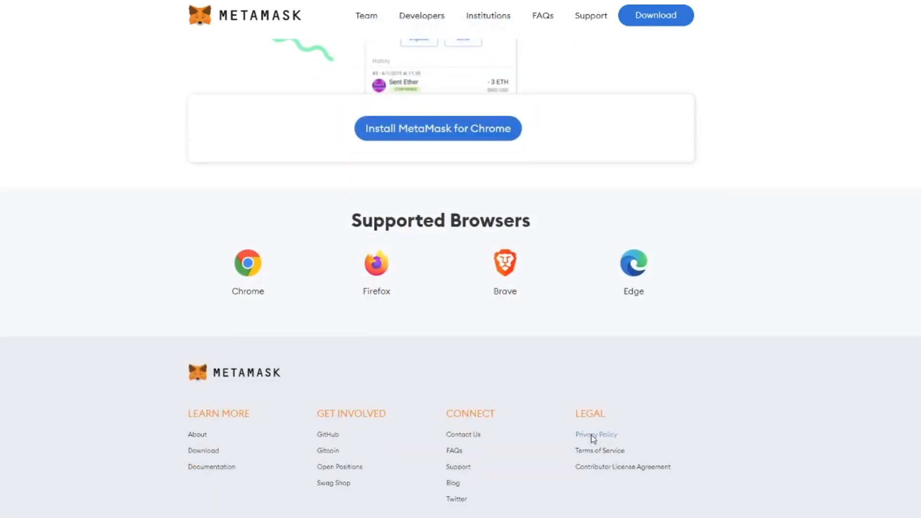
{"action": "left_click", "coordinate": [596, 434]}
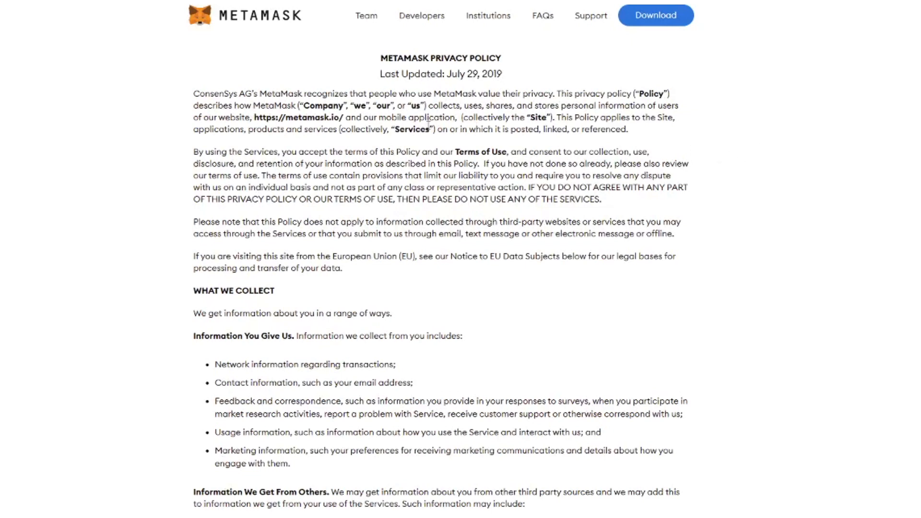
{"action": "mouse_move", "coordinate": [480, 188]}
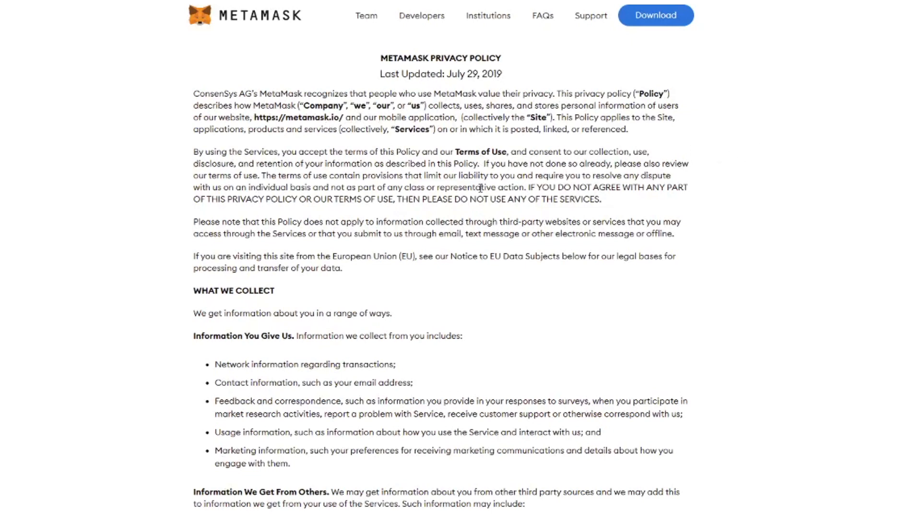
{"action": "scroll", "scroll_direction": "down", "scroll_amount": 3}
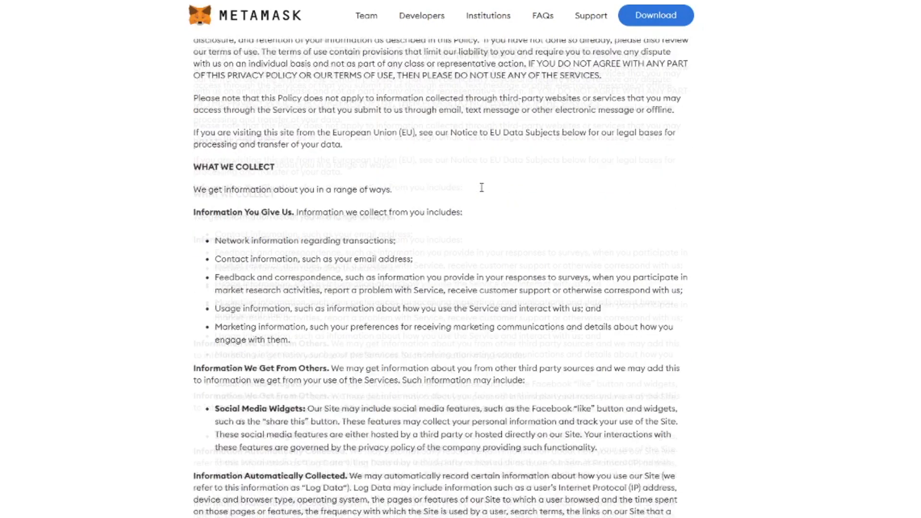
{"action": "scroll", "scroll_direction": "down", "scroll_amount": 3}
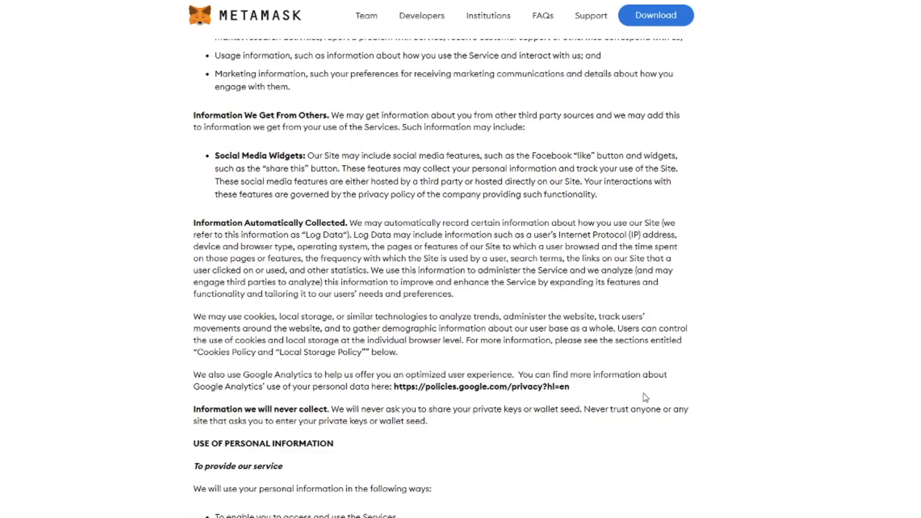
{"action": "mouse_move", "coordinate": [445, 241]}
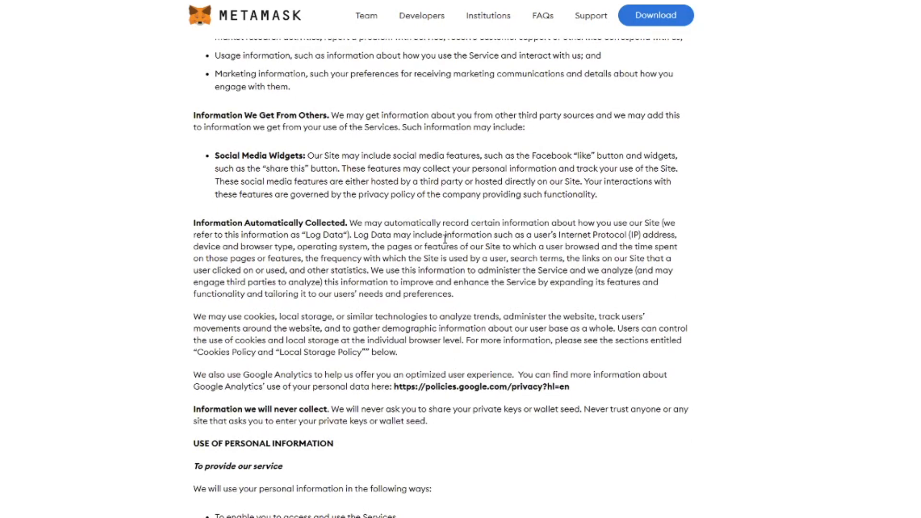
{"action": "scroll", "scroll_direction": "down", "scroll_amount": 3}
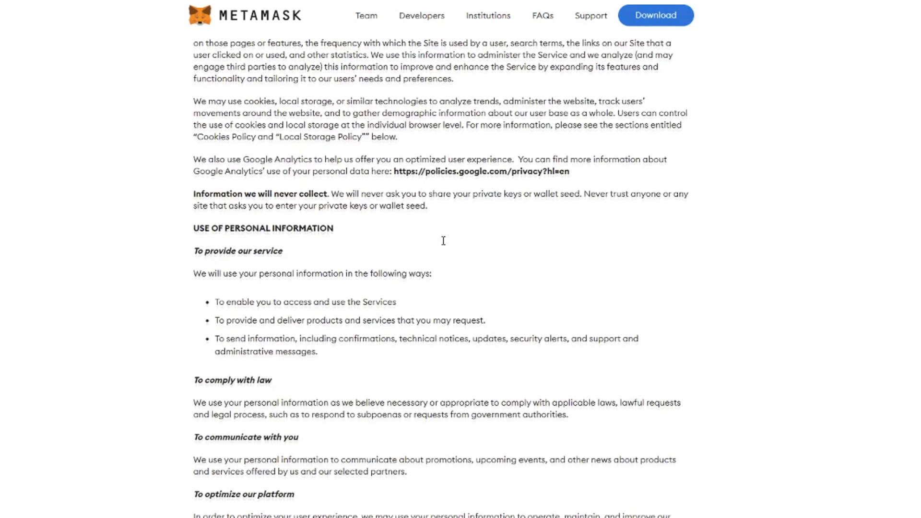
{"action": "scroll", "scroll_direction": "down", "scroll_amount": 3}
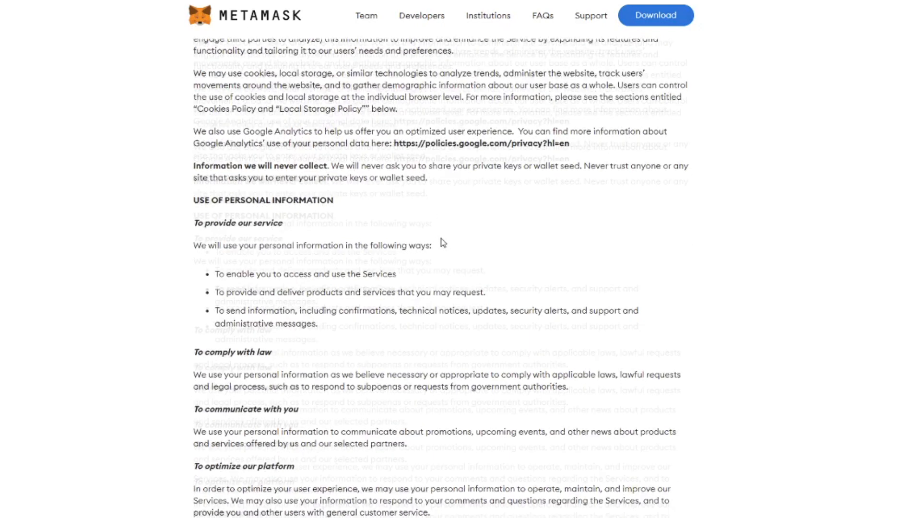
{"action": "scroll", "scroll_direction": "down", "scroll_amount": 3}
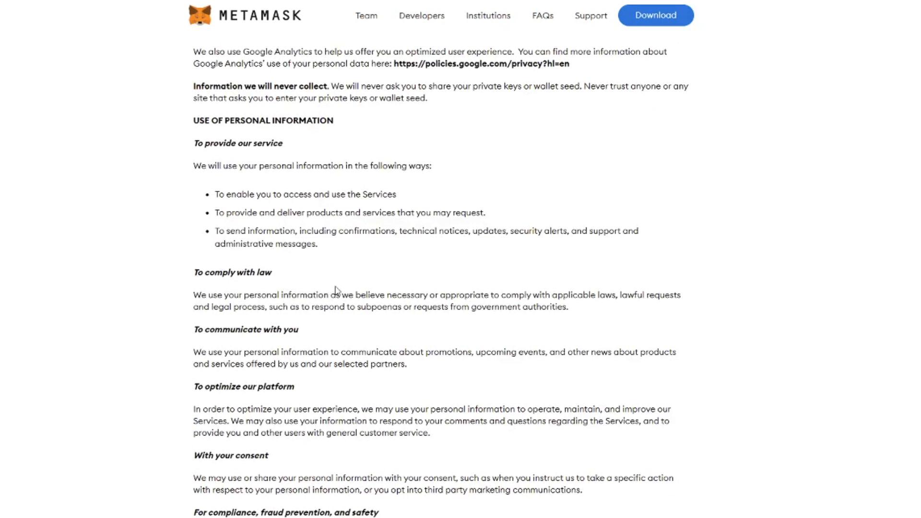
{"action": "mouse_move", "coordinate": [312, 334]}
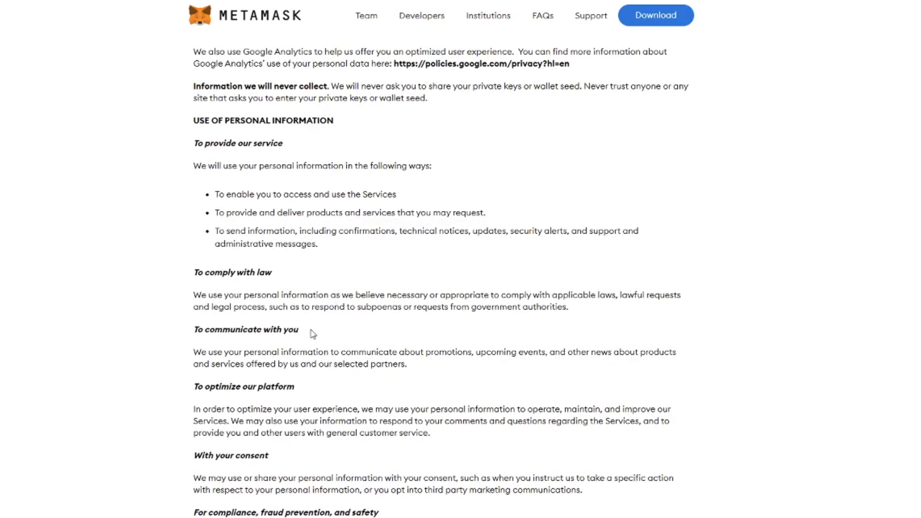
{"action": "scroll", "scroll_direction": "down", "scroll_amount": 3}
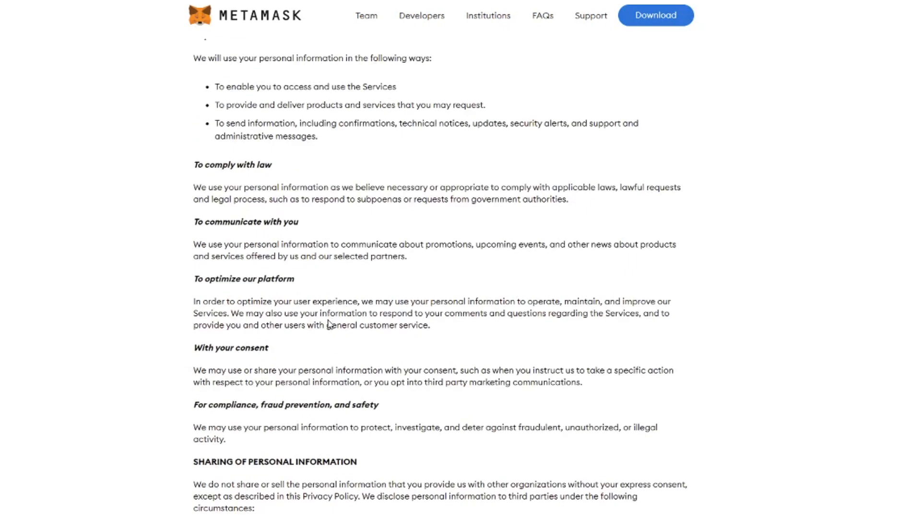
{"action": "scroll", "scroll_direction": "down", "scroll_amount": 3}
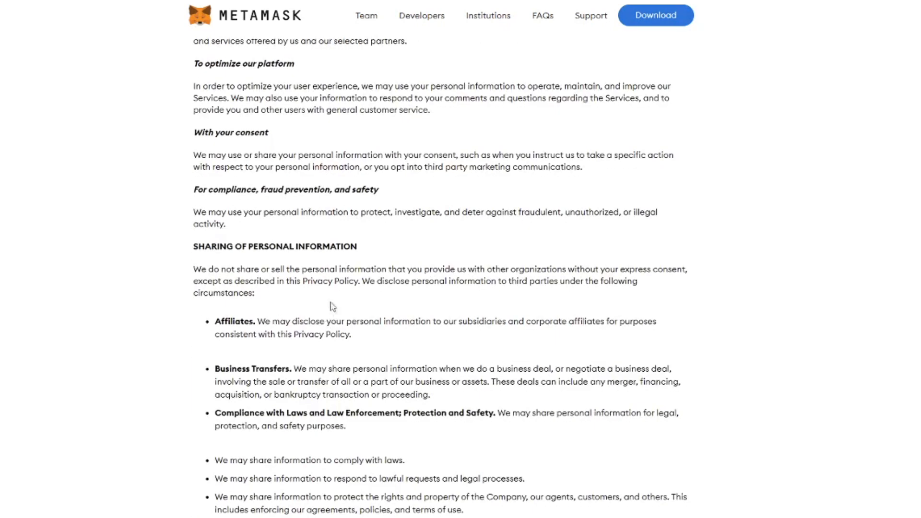
{"action": "mouse_move", "coordinate": [279, 269]}
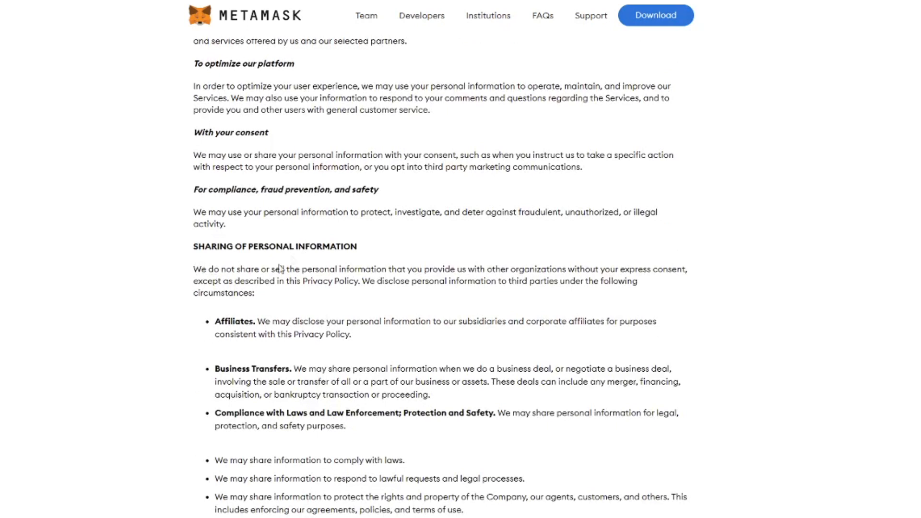
{"action": "mouse_move", "coordinate": [197, 269]}
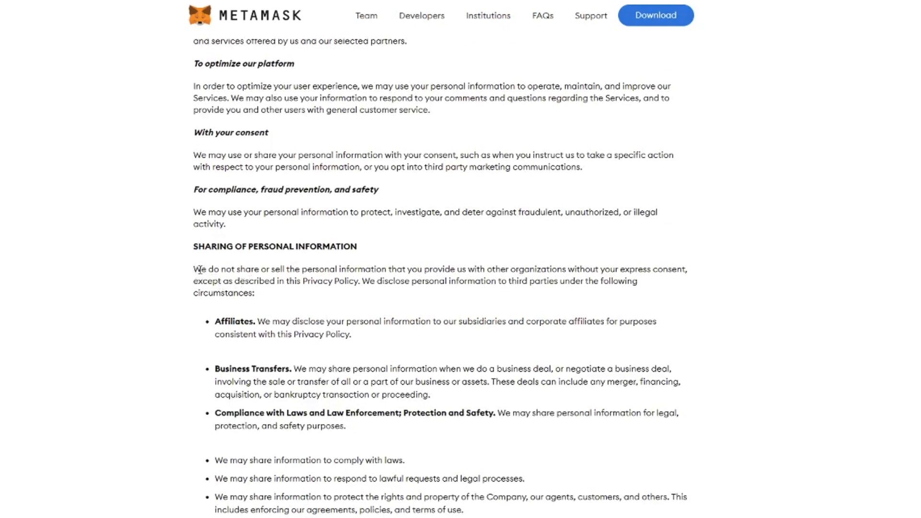
{"action": "mouse_move", "coordinate": [414, 265]}
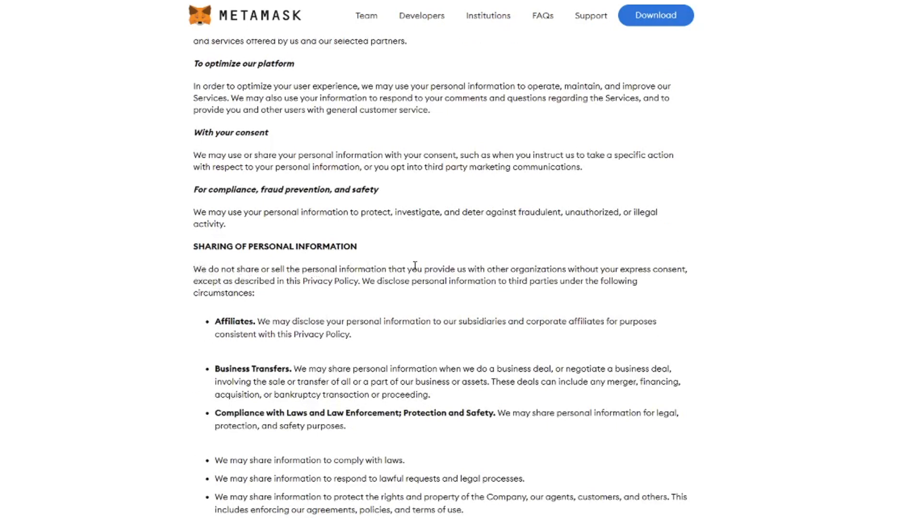
{"action": "mouse_move", "coordinate": [367, 317]}
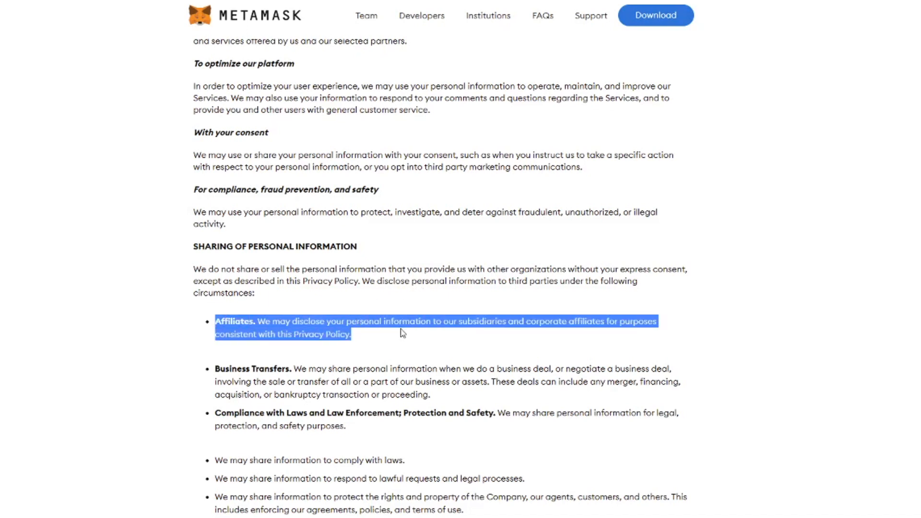
{"action": "mouse_move", "coordinate": [280, 377]}
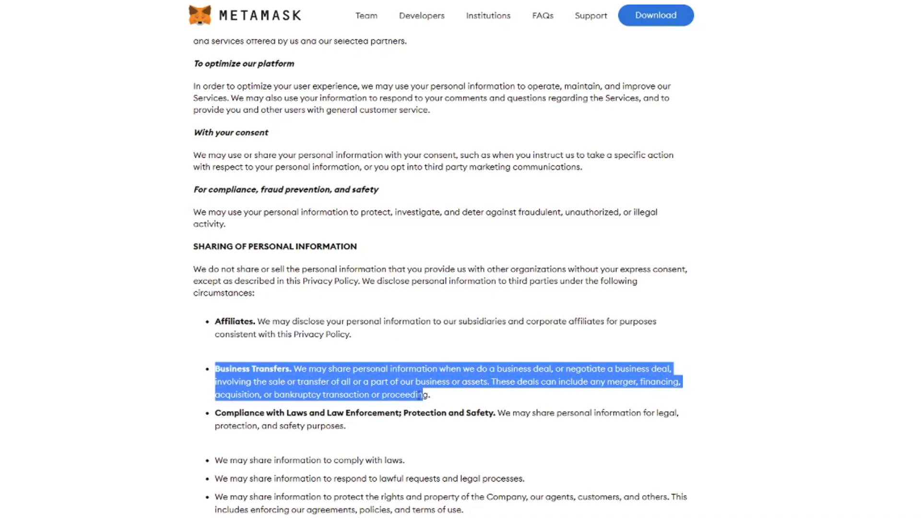
{"action": "scroll", "scroll_direction": "down", "scroll_amount": 3}
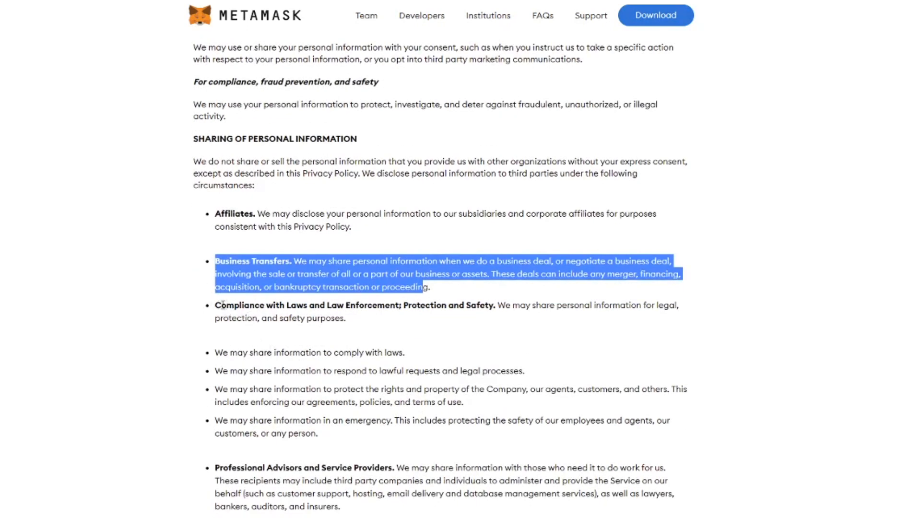
{"action": "mouse_move", "coordinate": [509, 351]}
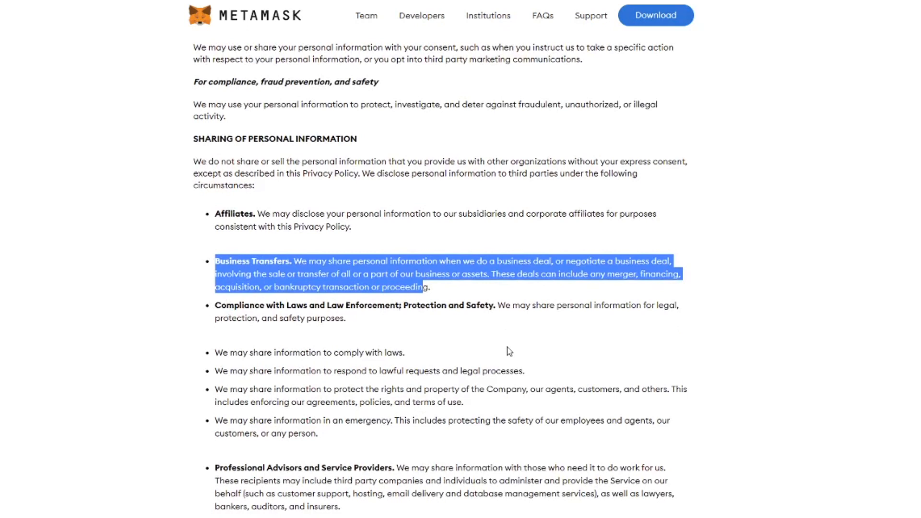
{"action": "scroll", "scroll_direction": "down", "scroll_amount": 3}
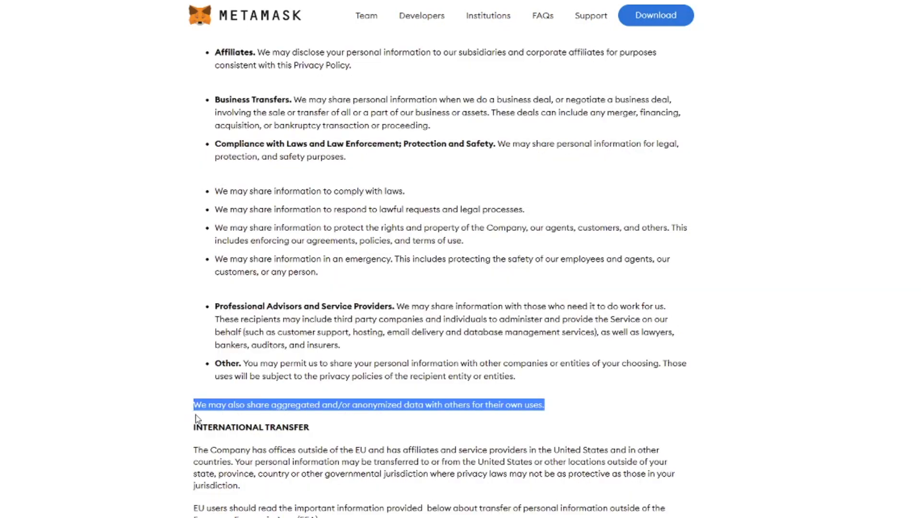
{"action": "mouse_move", "coordinate": [397, 410]}
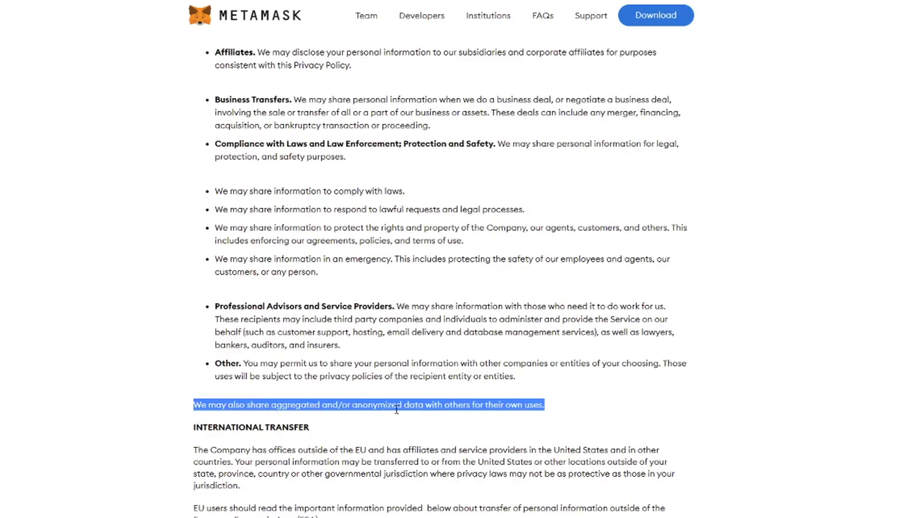
{"action": "mouse_move", "coordinate": [445, 417]}
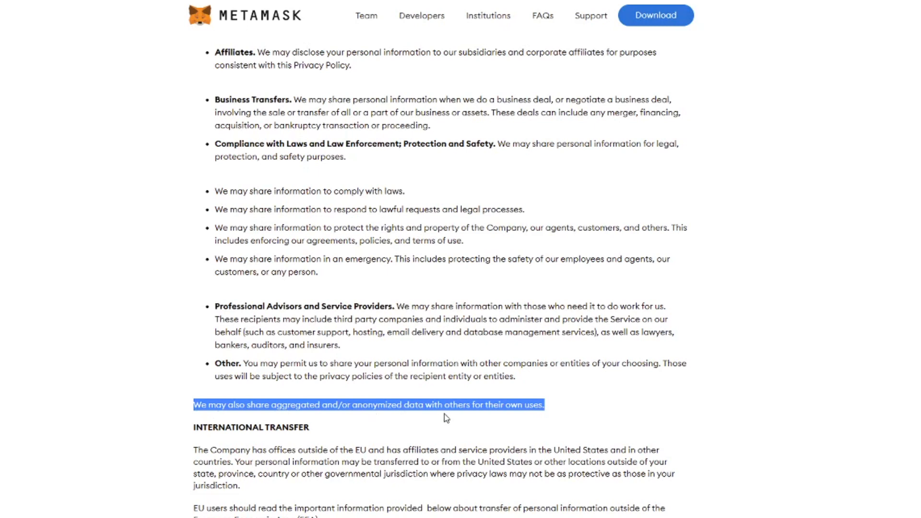
{"action": "mouse_move", "coordinate": [573, 409]}
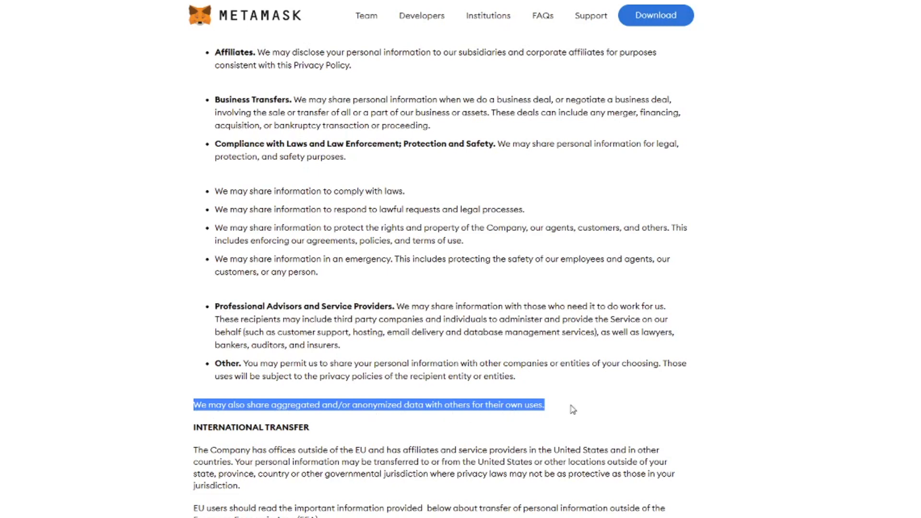
{"action": "left_click", "coordinate": [573, 409]}
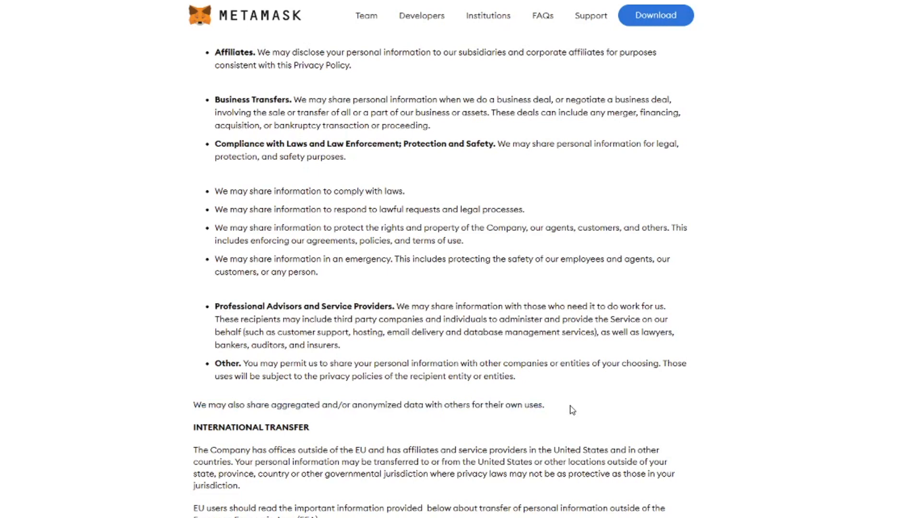